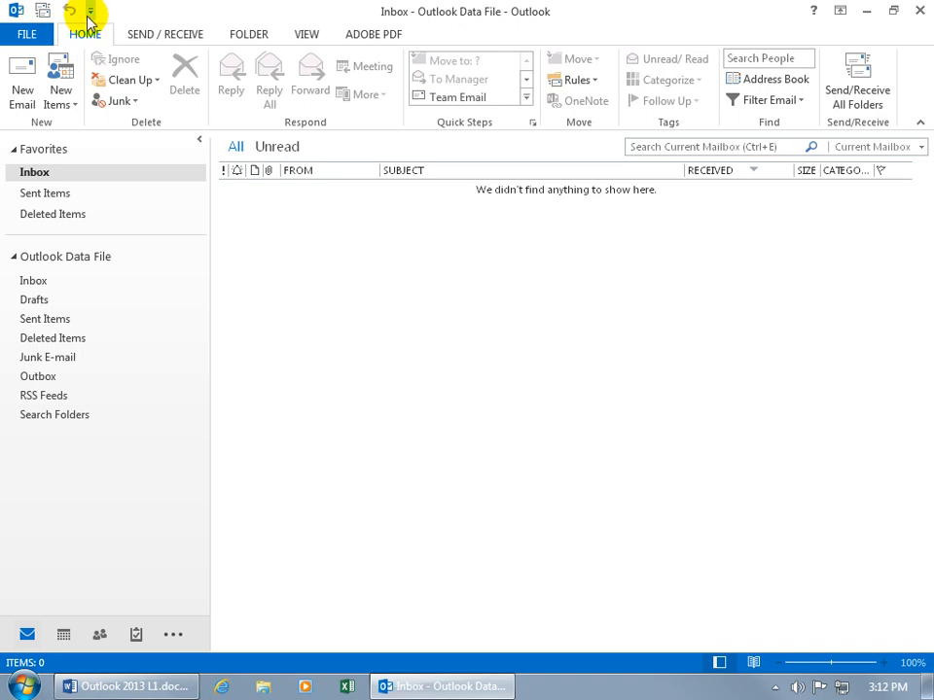
mouse_move(89, 10)
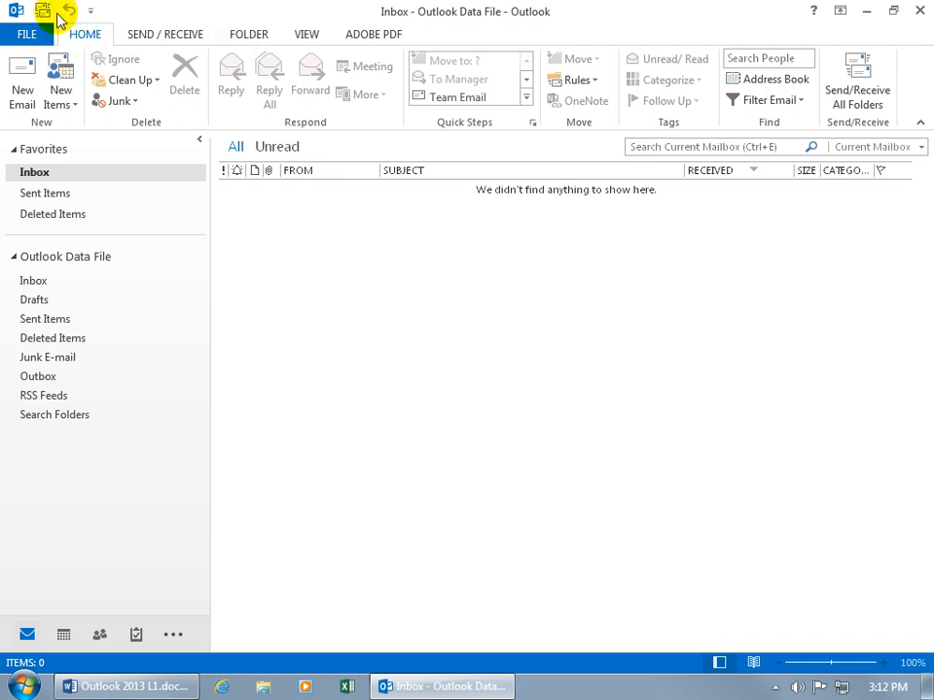
mouse_move(43, 12)
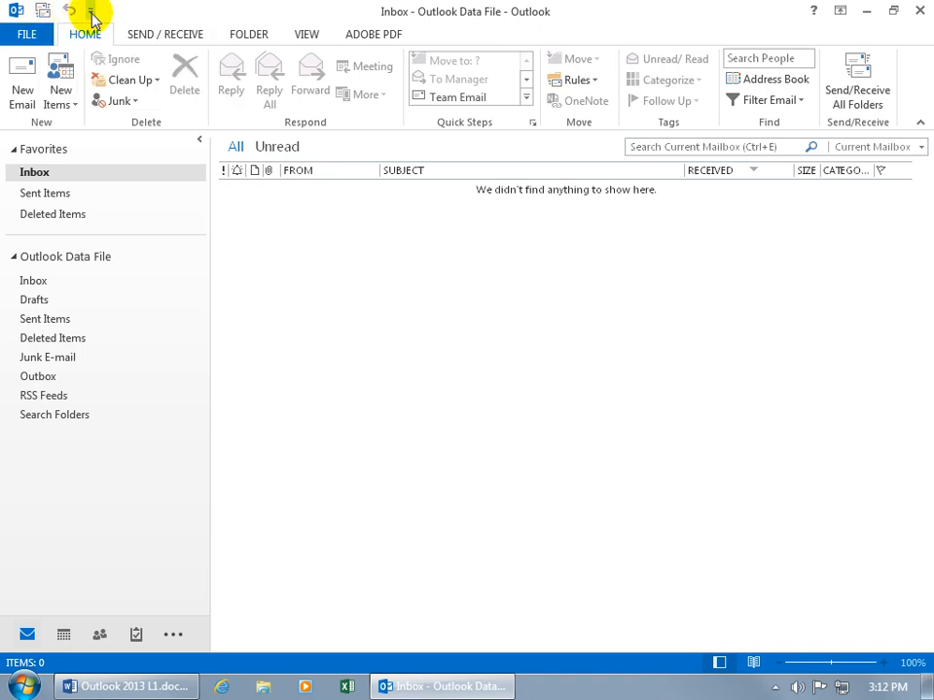
mouse_move(97, 17)
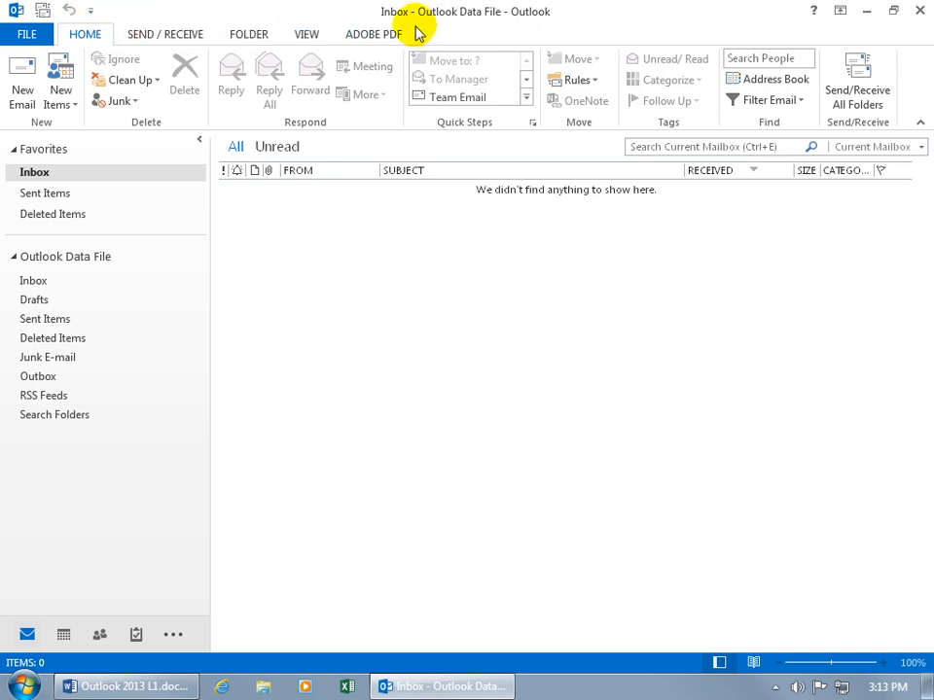
mouse_move(393, 19)
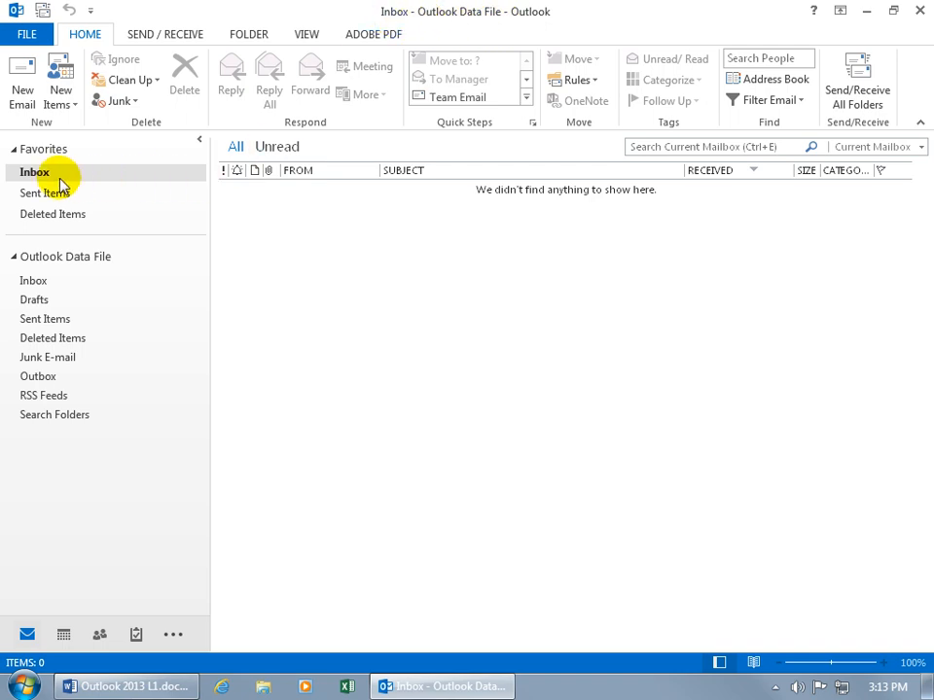
Look at the Sent Items folder and come back to the empty Inbox
left_click(45, 192)
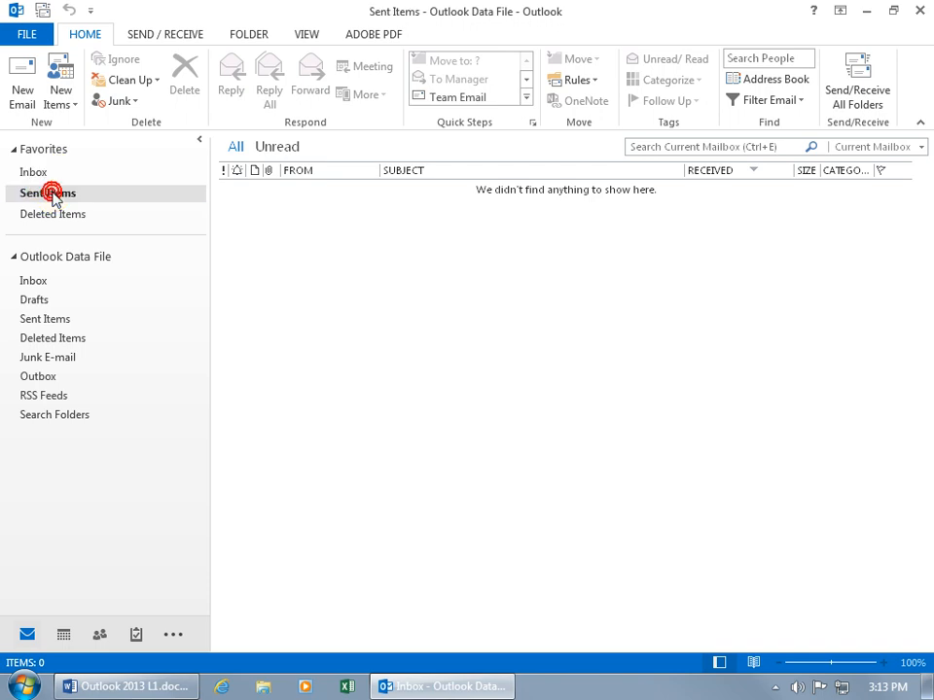
left_click(46, 192)
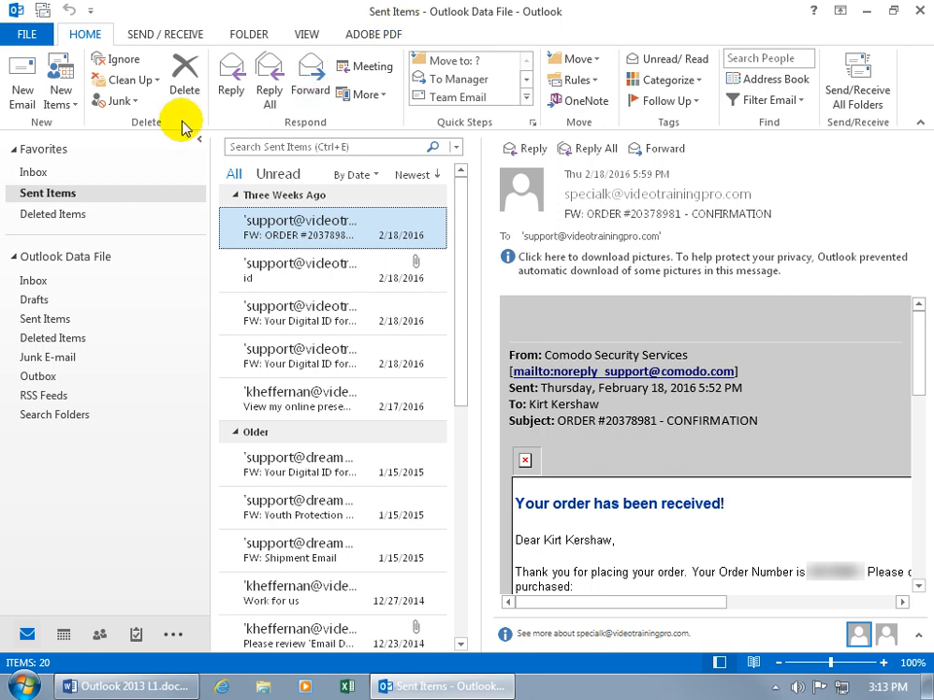
left_click(33, 172)
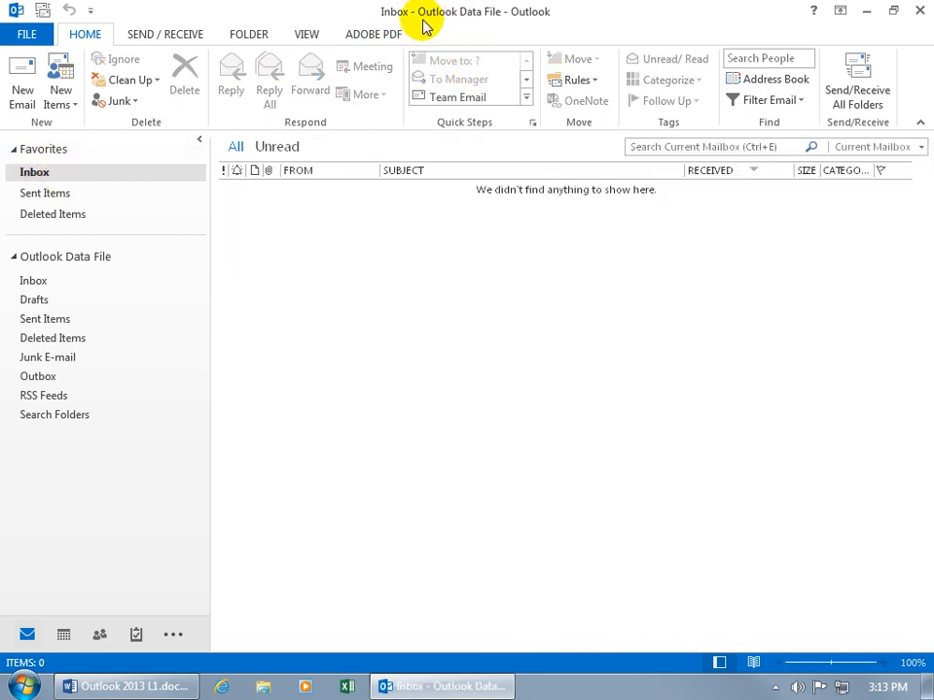
mouse_move(450, 27)
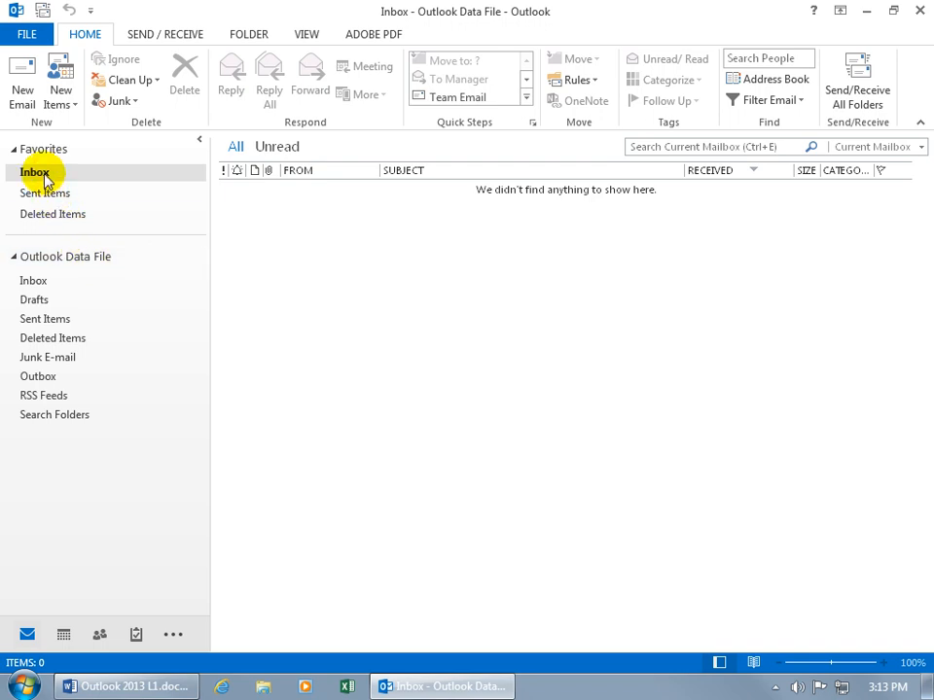
left_click(35, 280)
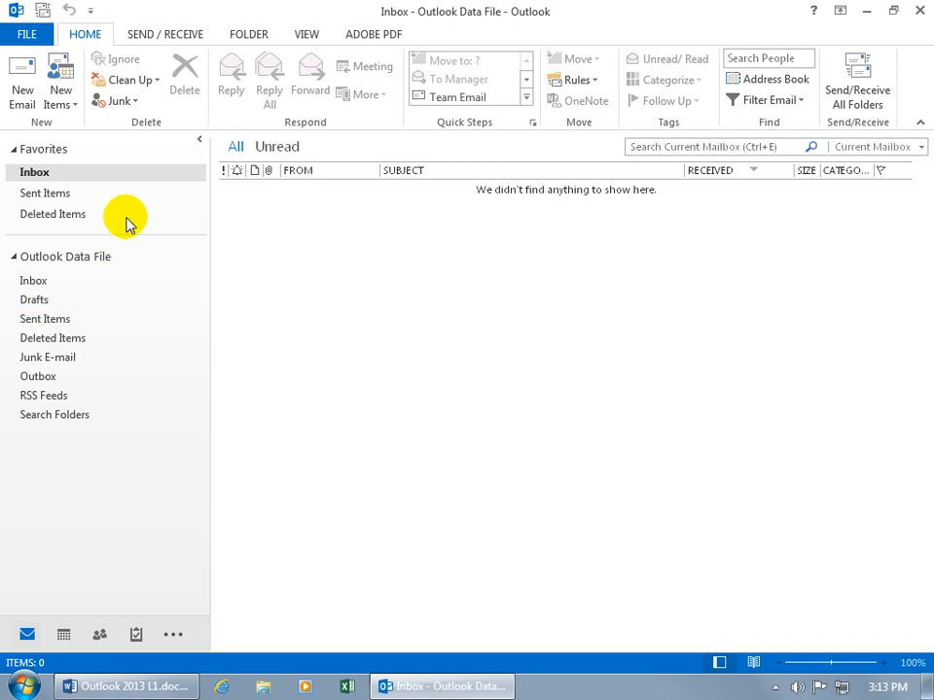
mouse_move(82, 171)
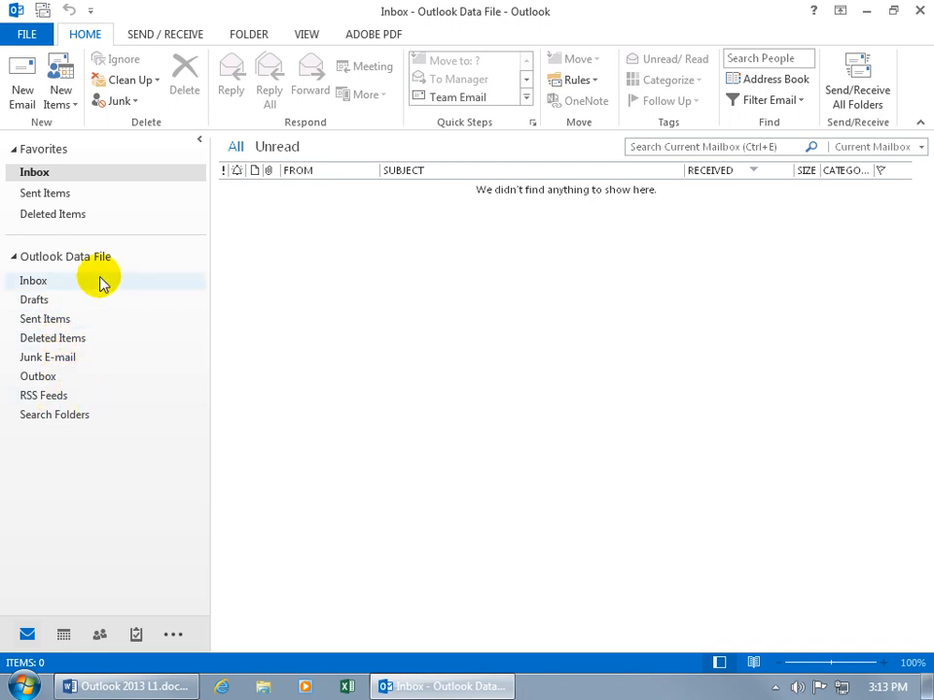
mouse_move(276, 116)
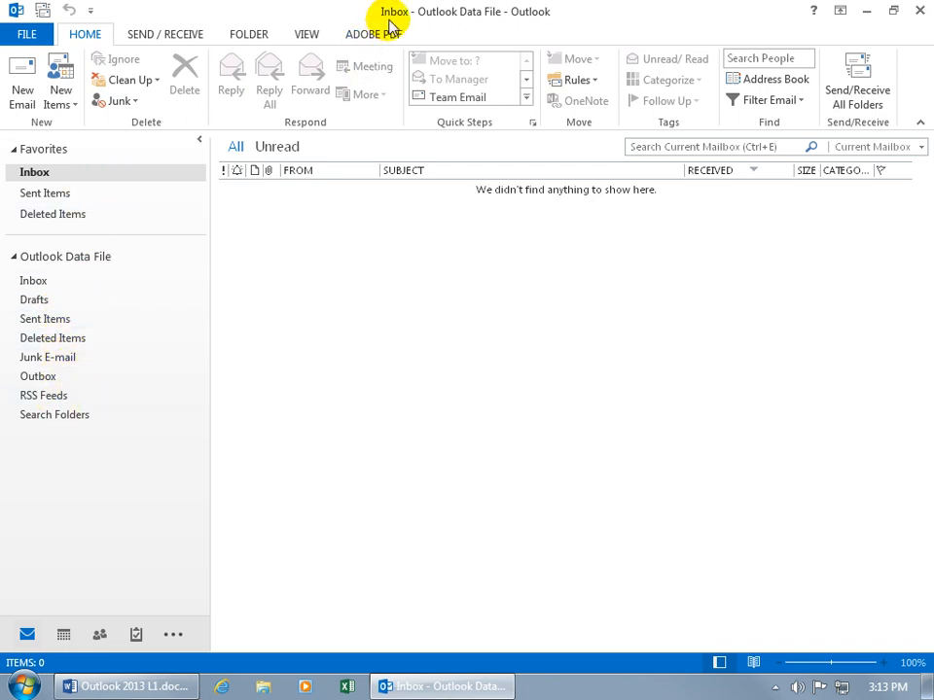
mouse_move(436, 24)
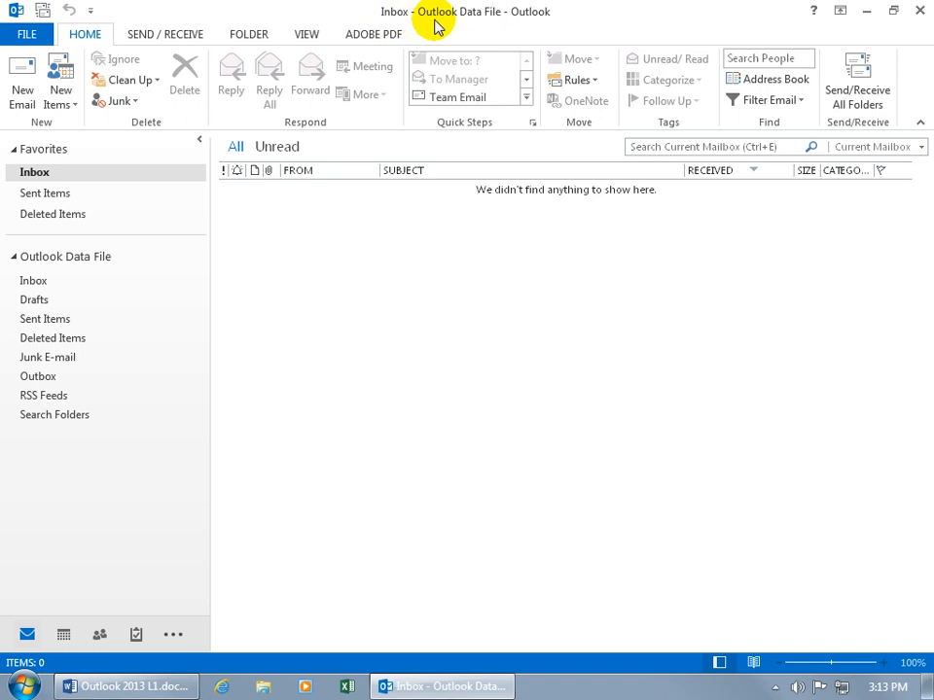
mouse_move(525, 23)
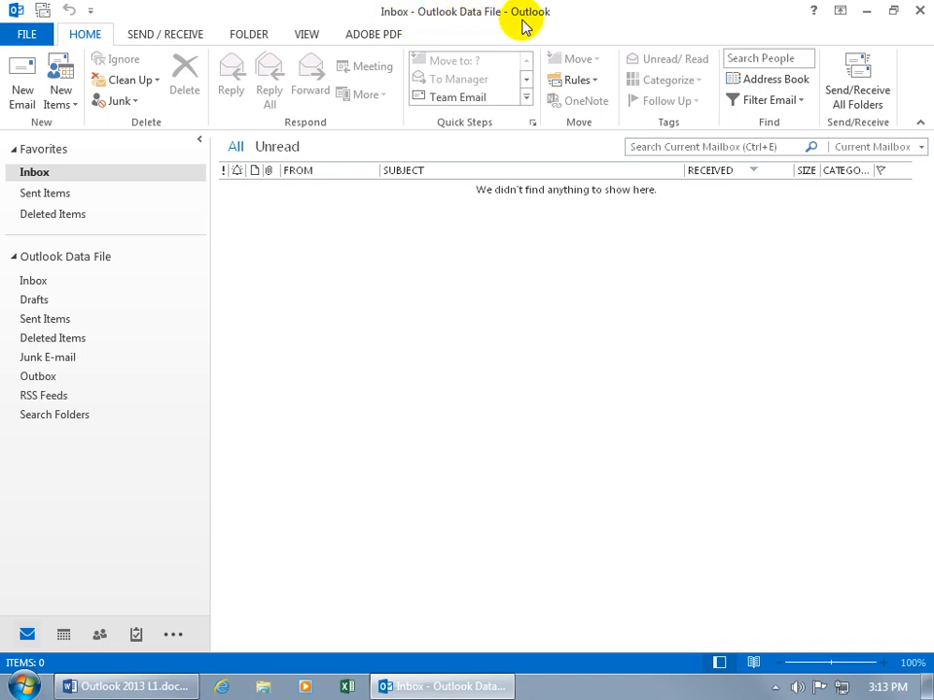
mouse_move(518, 28)
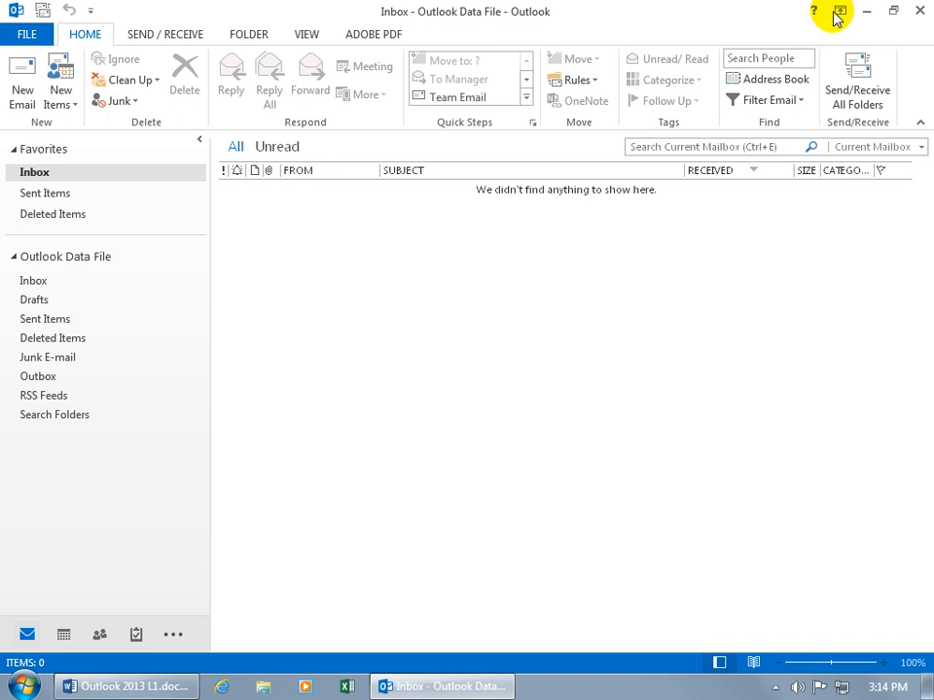
mouse_move(840, 12)
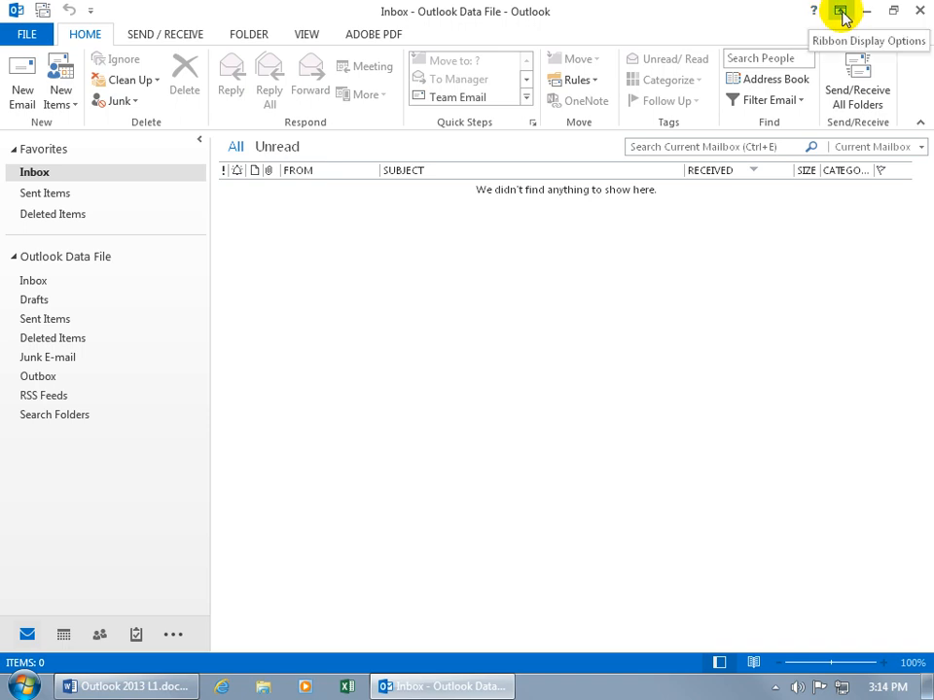
mouse_move(865, 15)
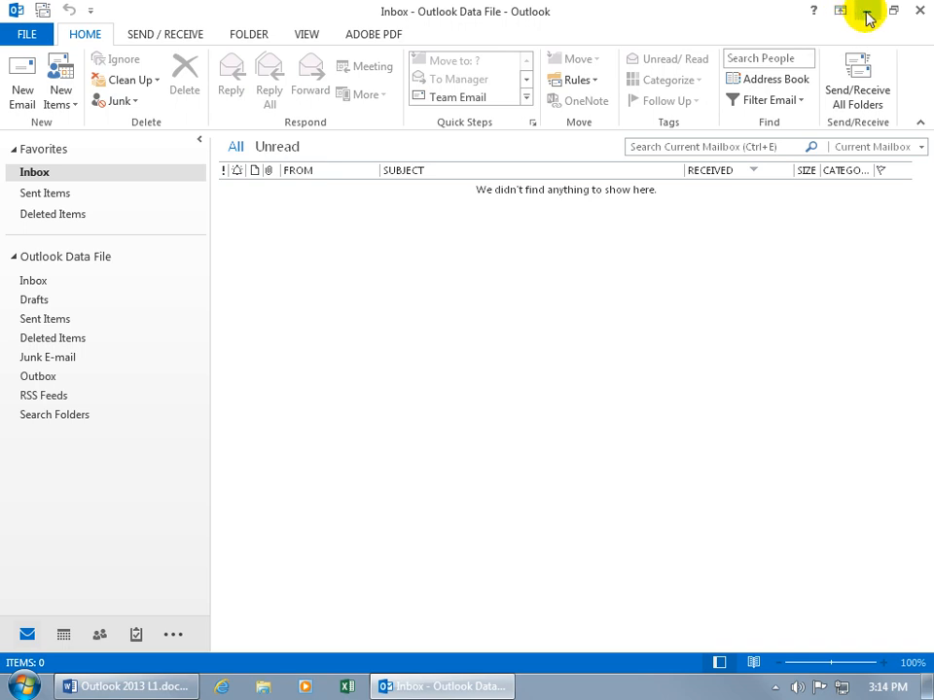
mouse_move(865, 16)
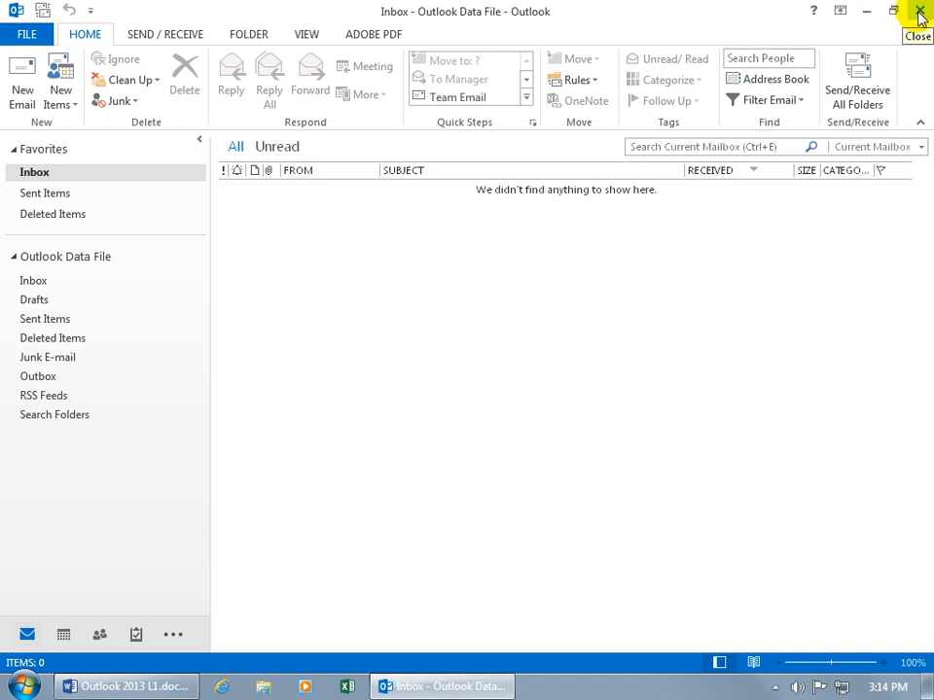
mouse_move(564, 42)
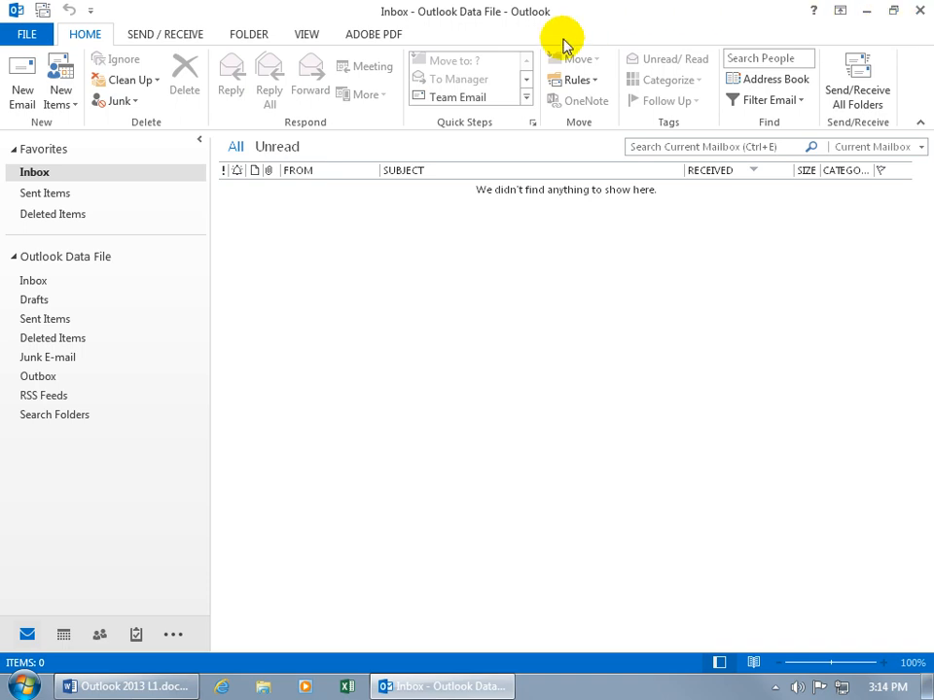
mouse_move(310, 82)
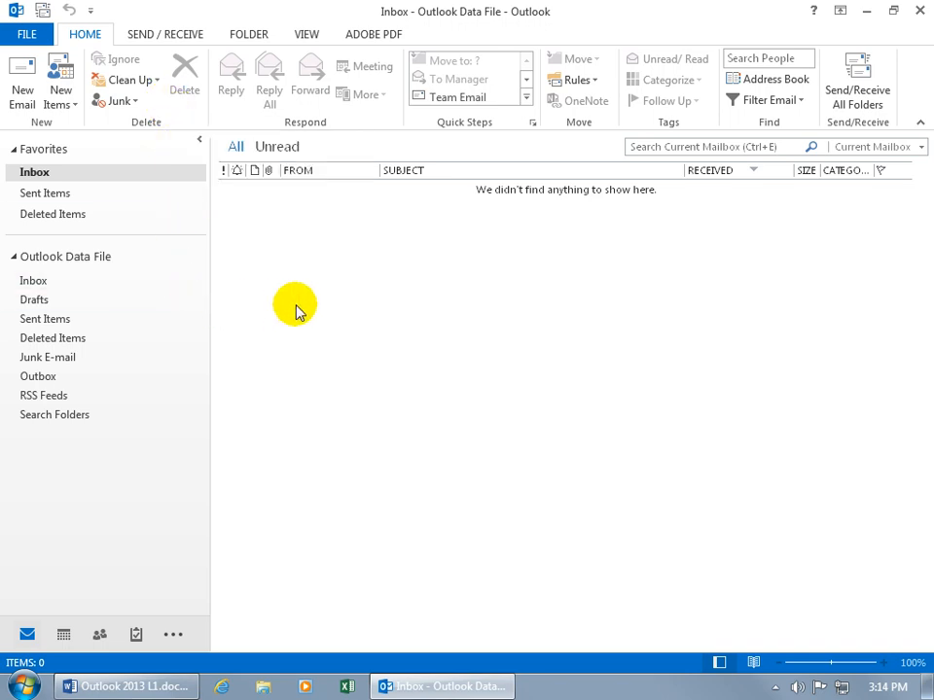
mouse_move(179, 140)
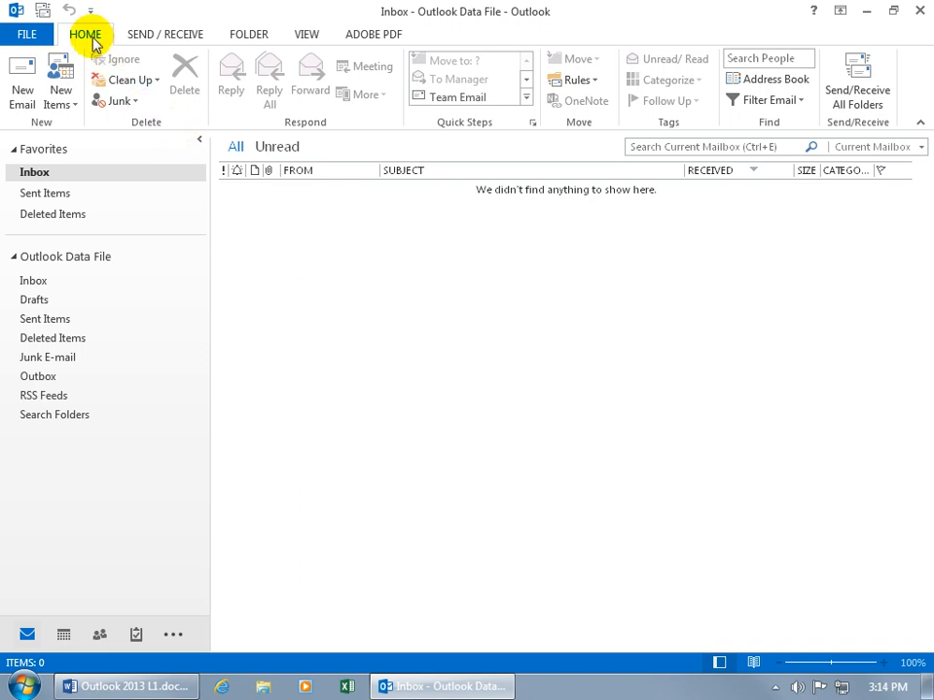
mouse_move(107, 126)
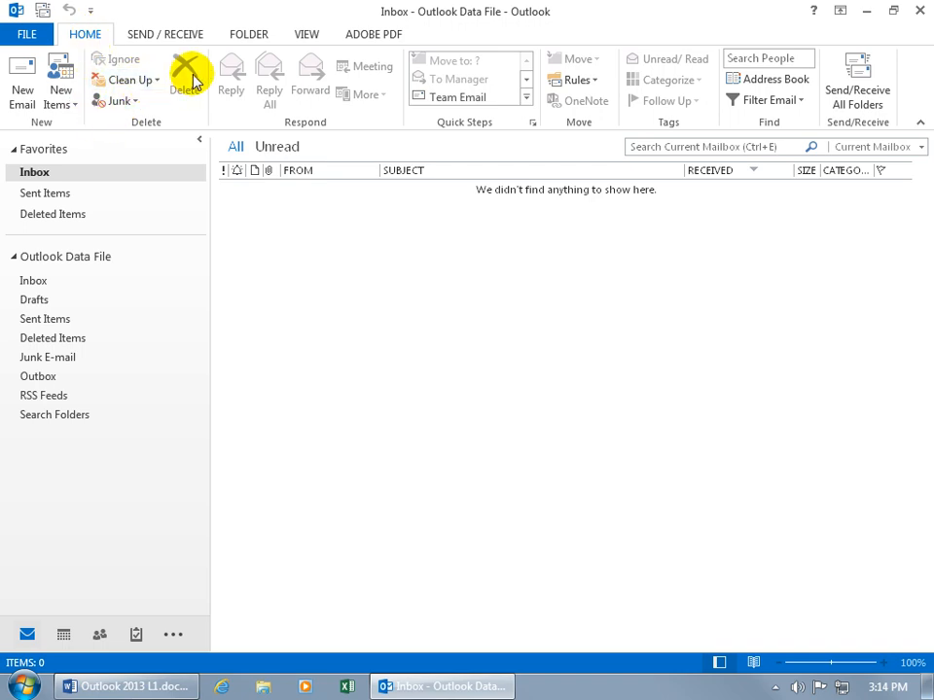
mouse_move(171, 132)
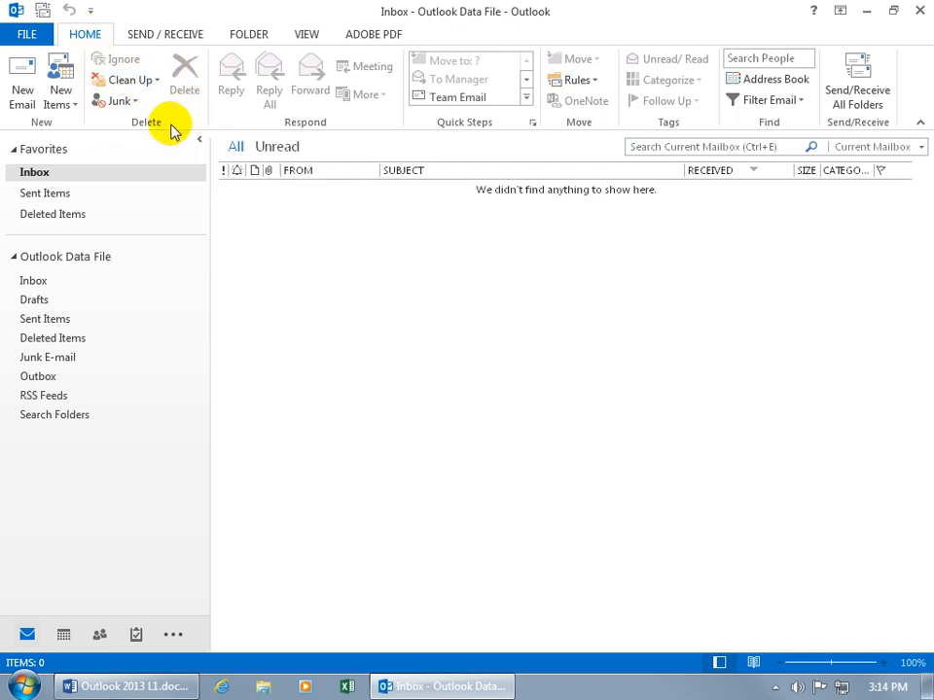
mouse_move(148, 134)
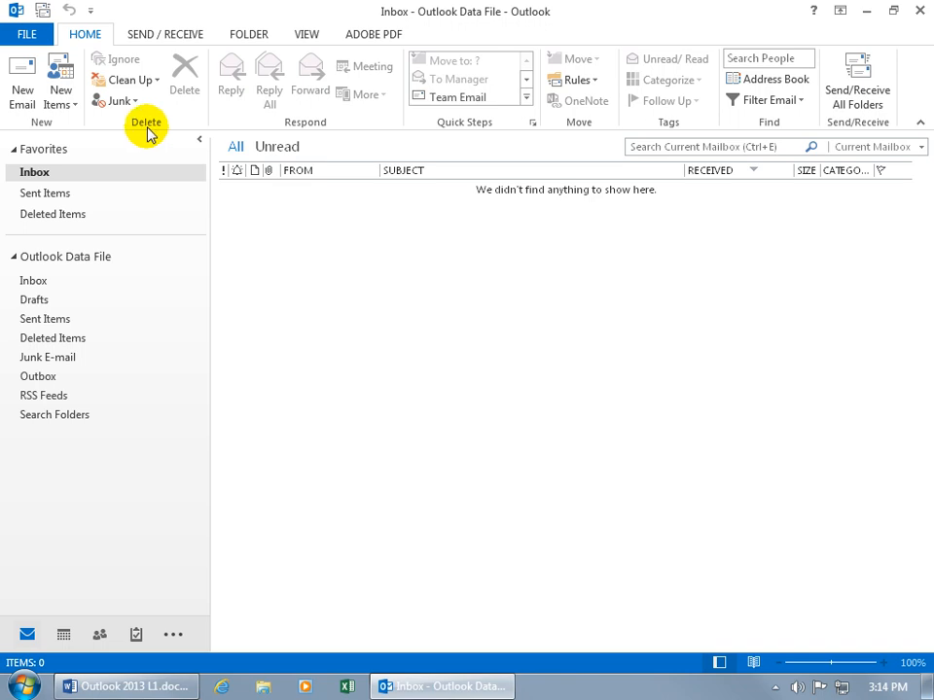
mouse_move(120, 107)
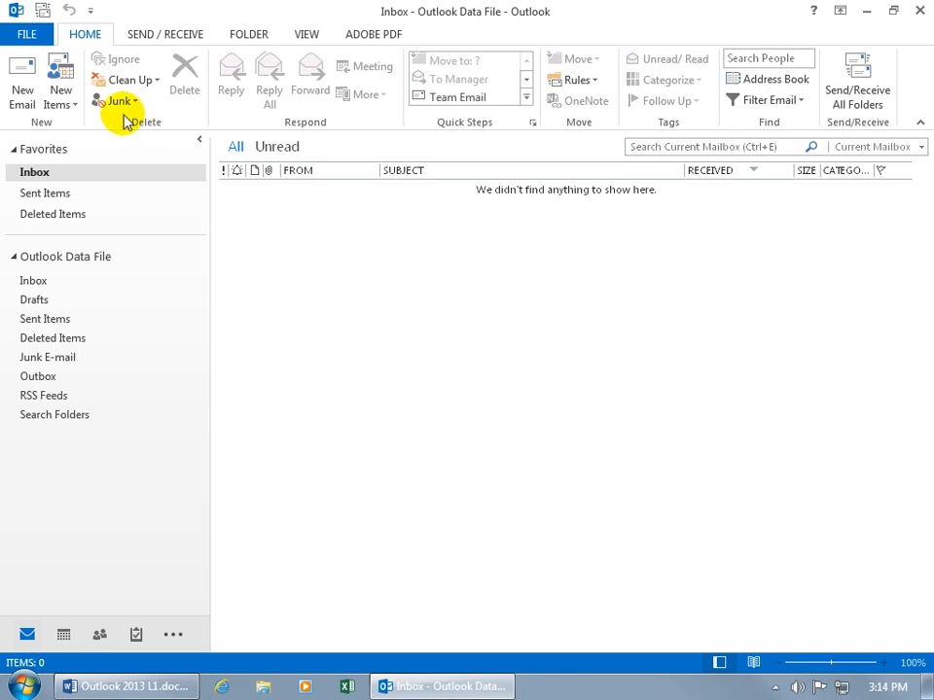
mouse_move(117, 126)
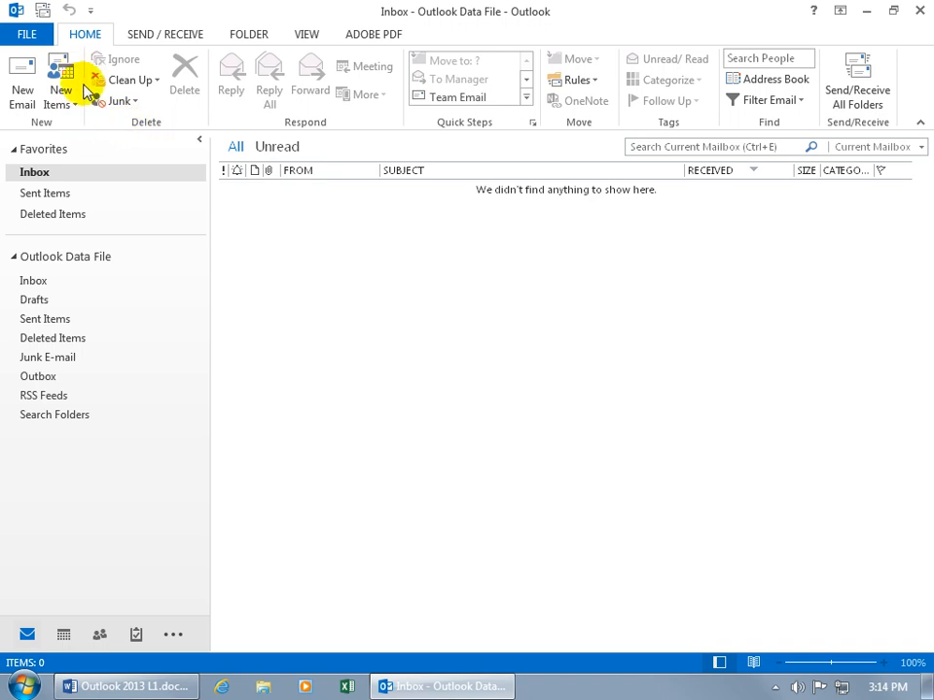
mouse_move(216, 121)
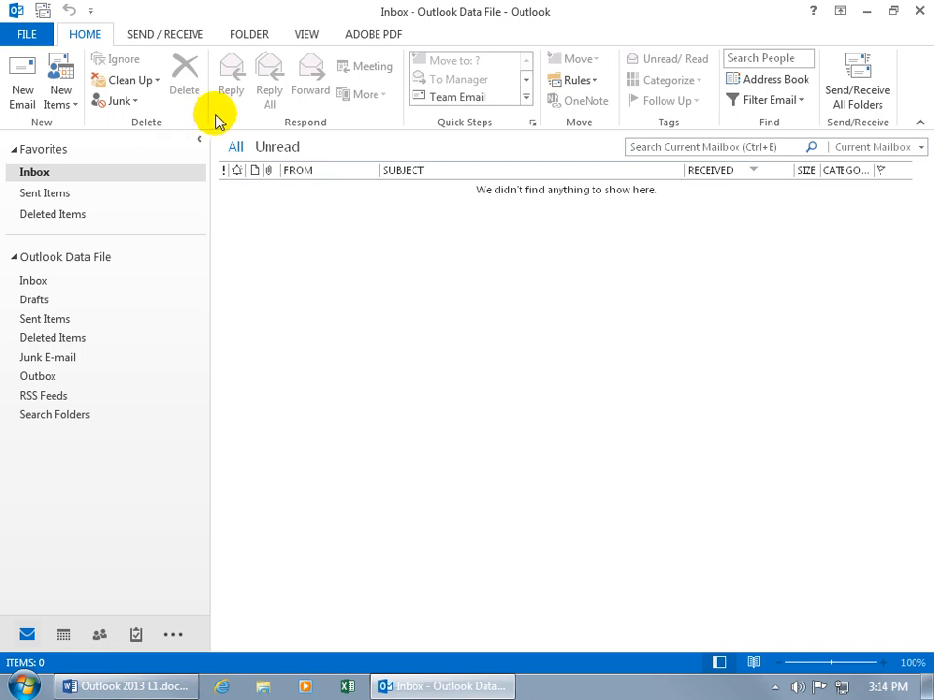
mouse_move(303, 121)
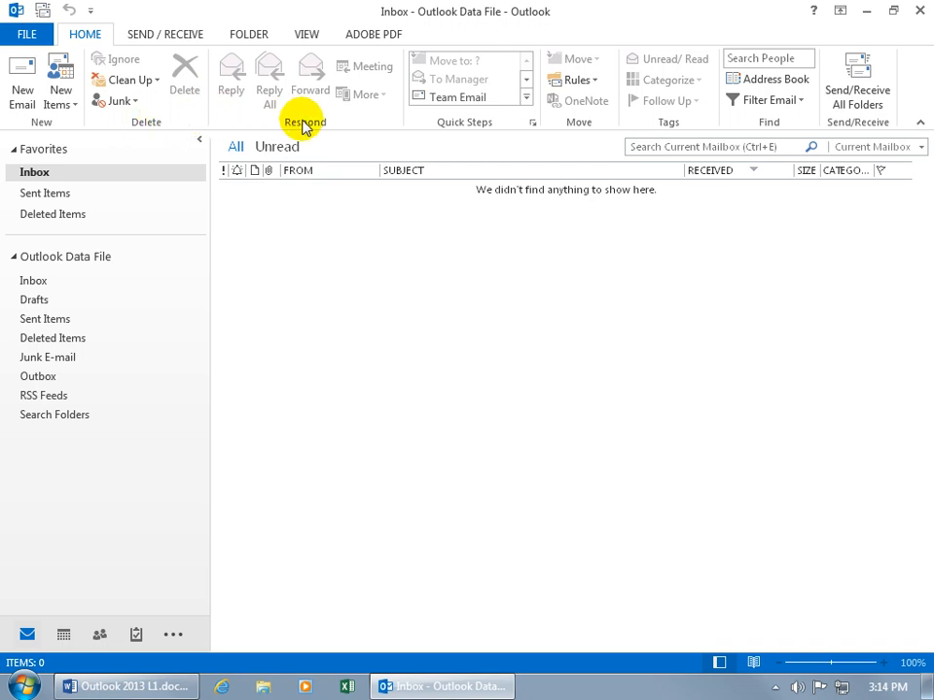
mouse_move(331, 121)
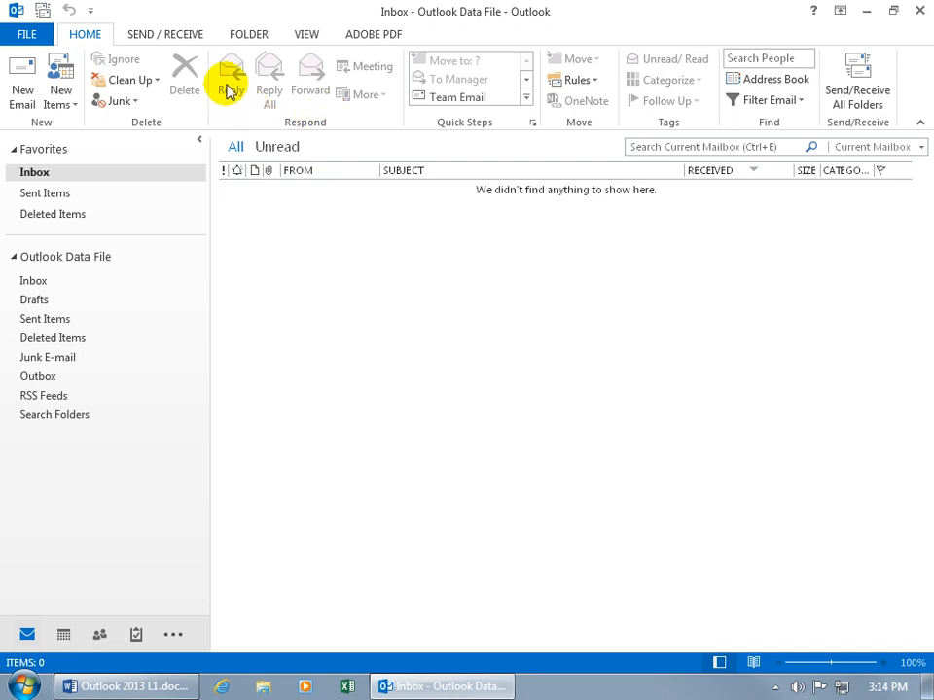
mouse_move(269, 80)
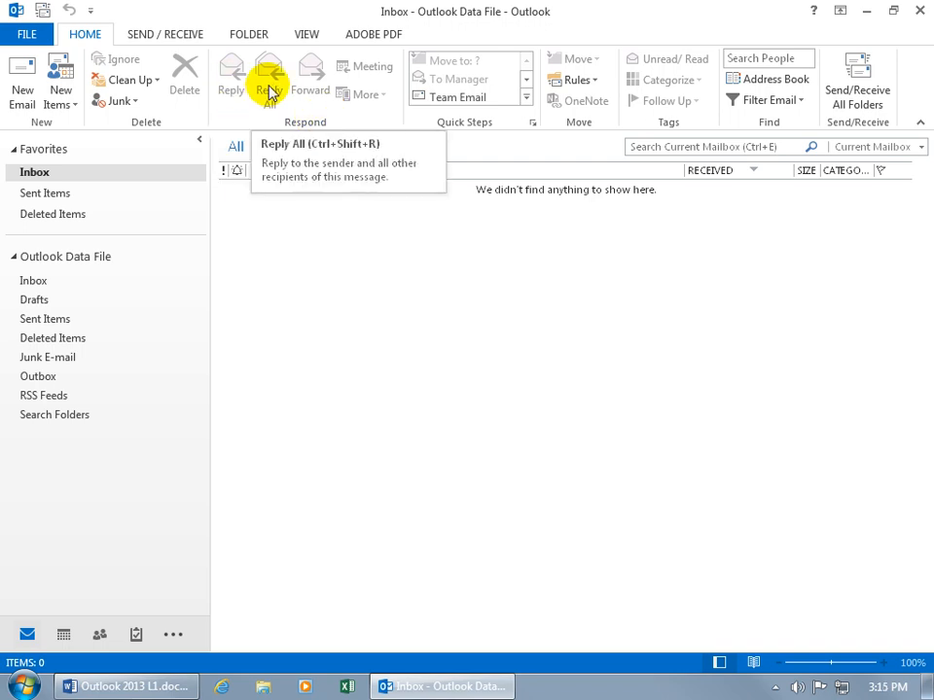
mouse_move(309, 77)
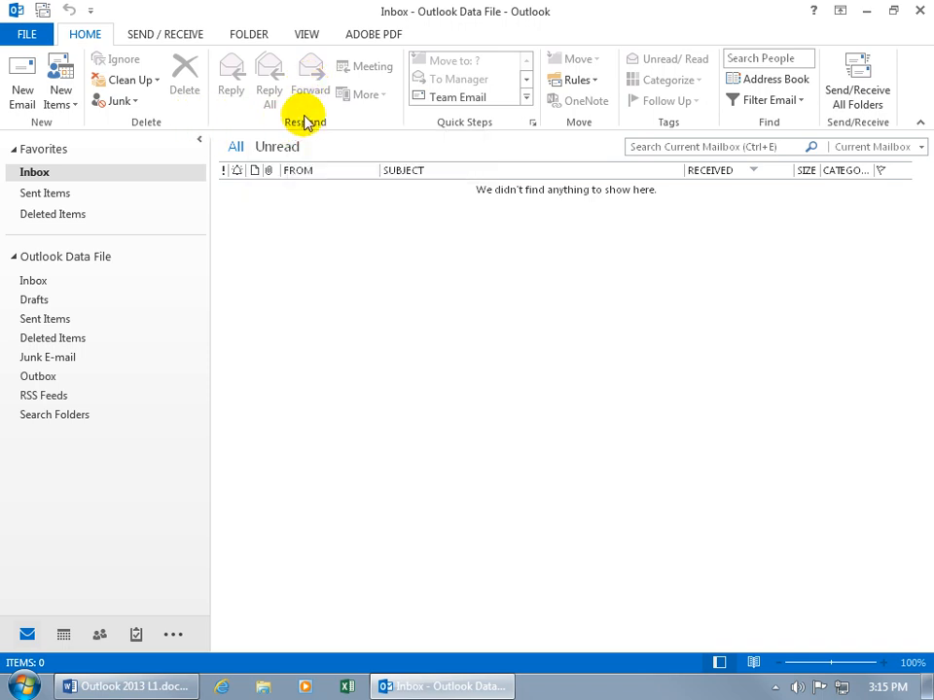
mouse_move(268, 79)
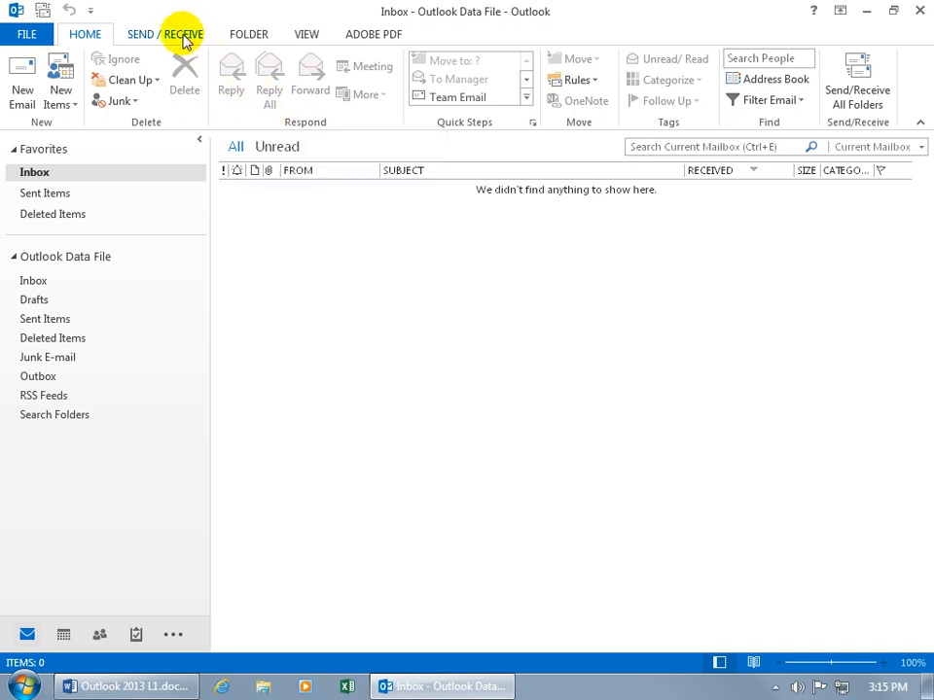
Browse the Send/Receive, Folder and View ribbons, then return to Home
left_click(183, 35)
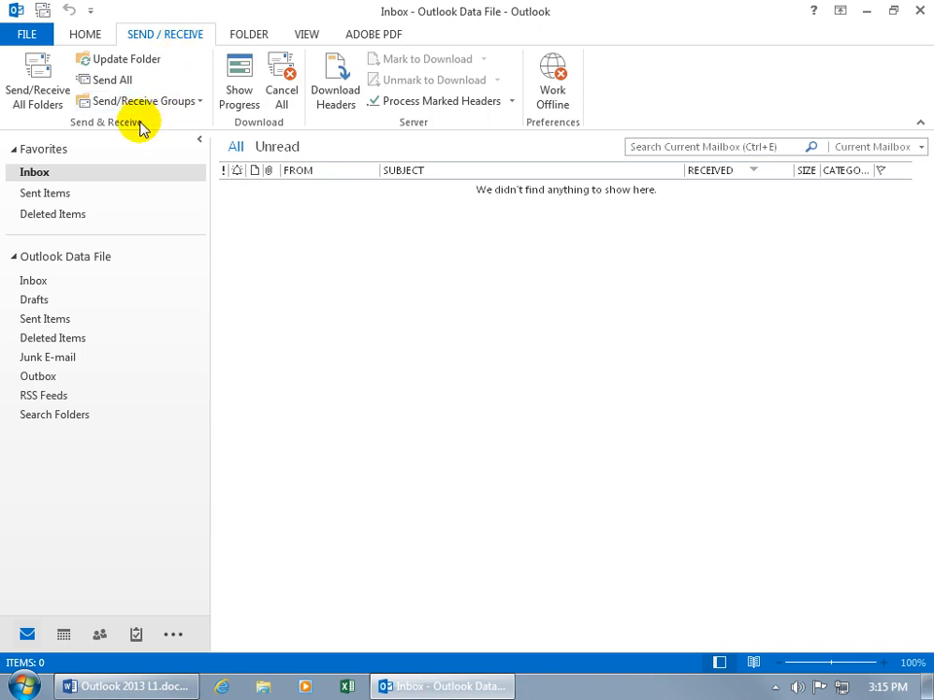
left_click(249, 35)
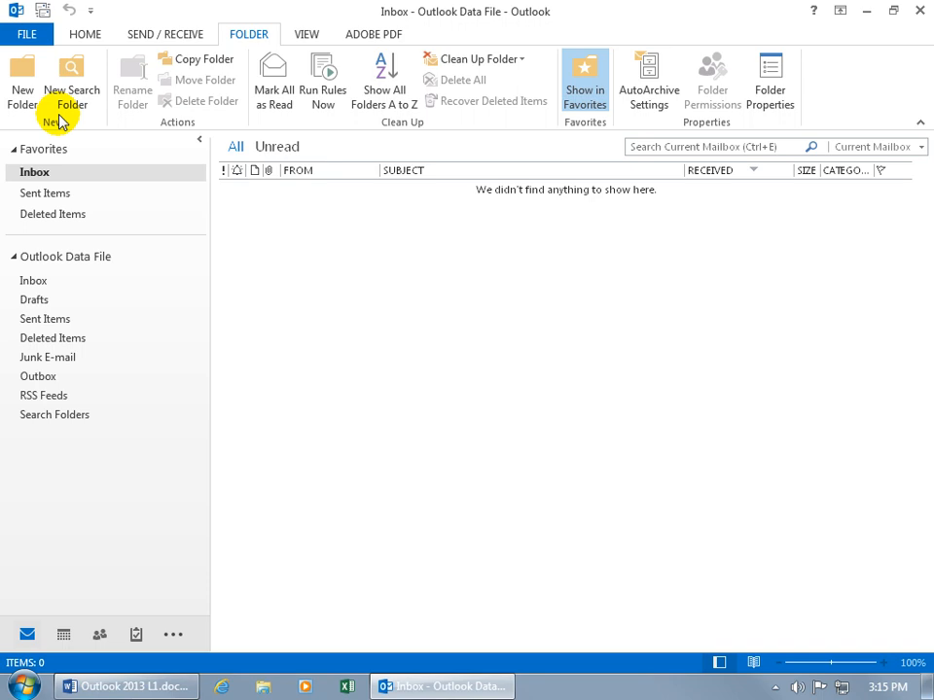
left_click(307, 35)
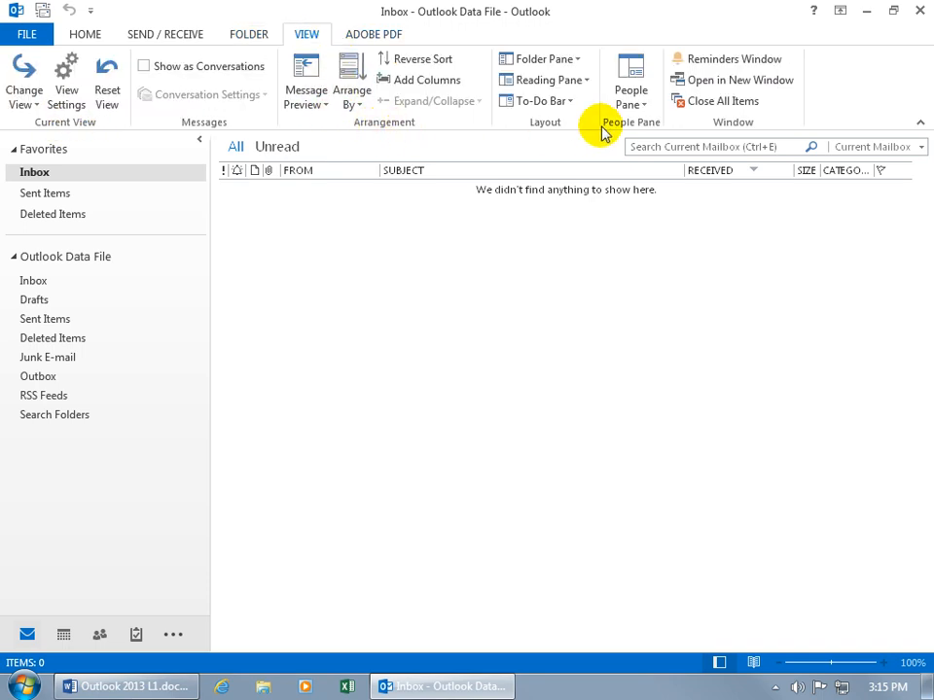
left_click(86, 33)
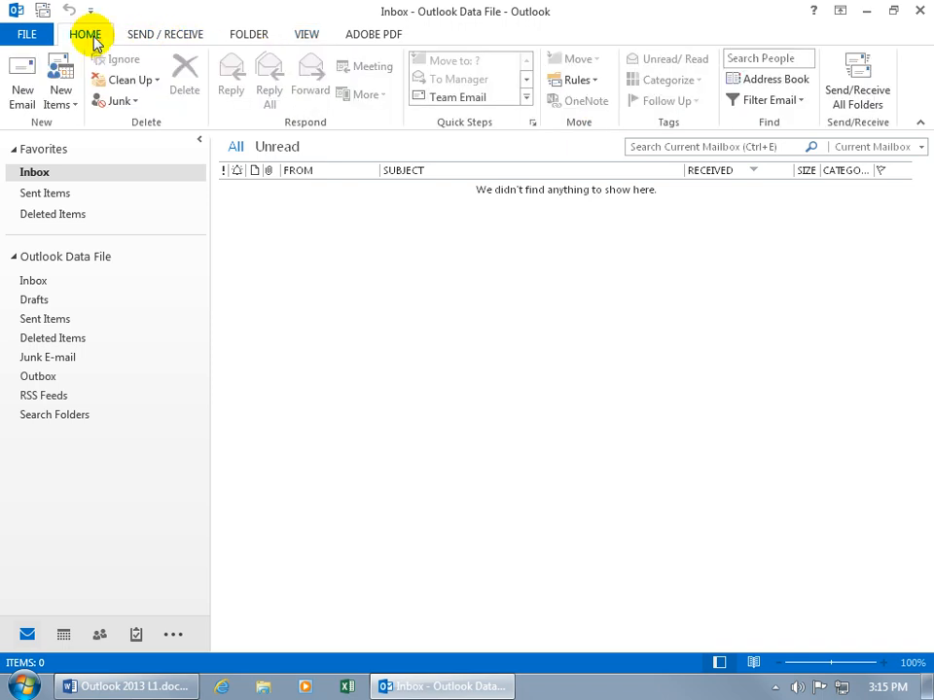
mouse_move(28, 35)
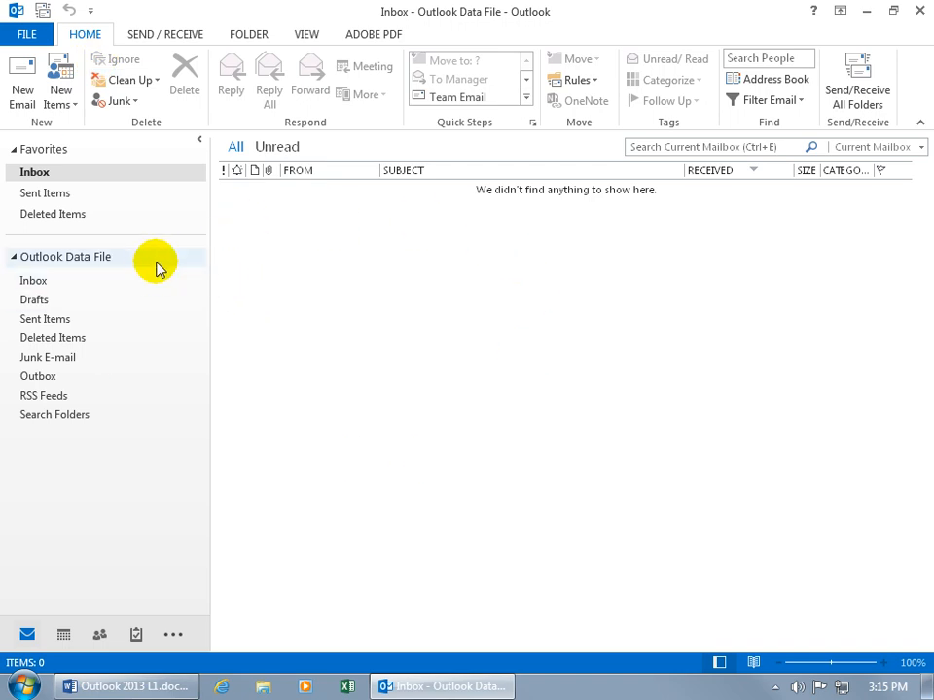
mouse_move(452, 234)
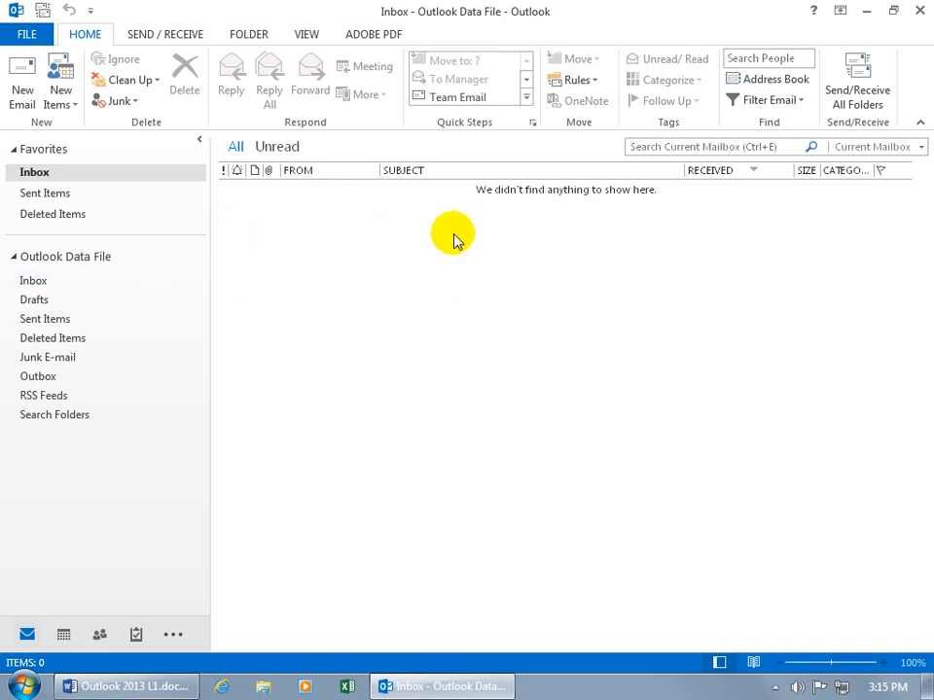
Go into Backstage and bring up the Outlook Options window
left_click(28, 35)
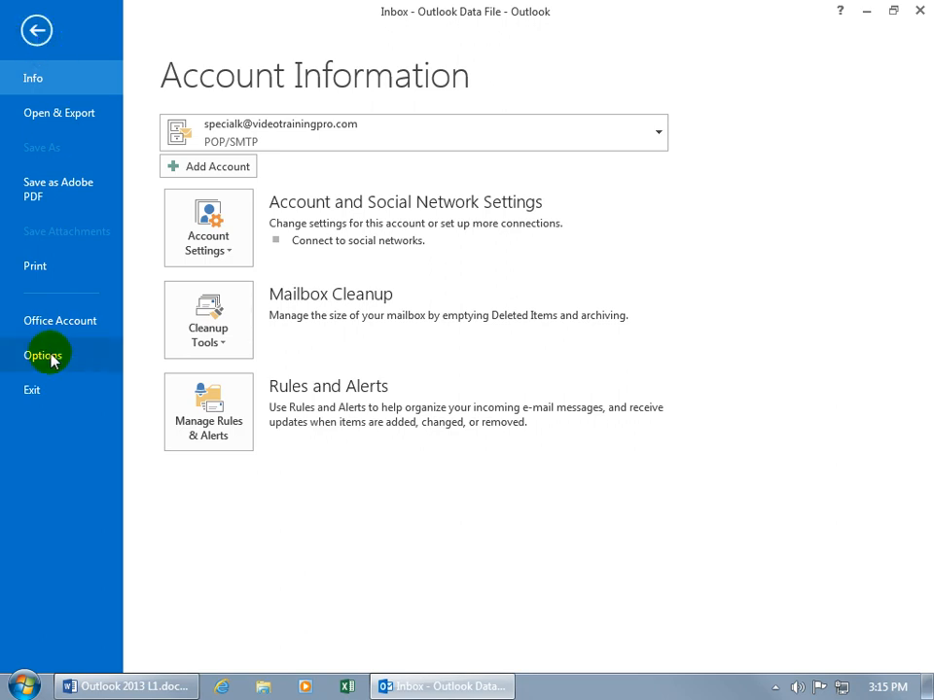
left_click(42, 354)
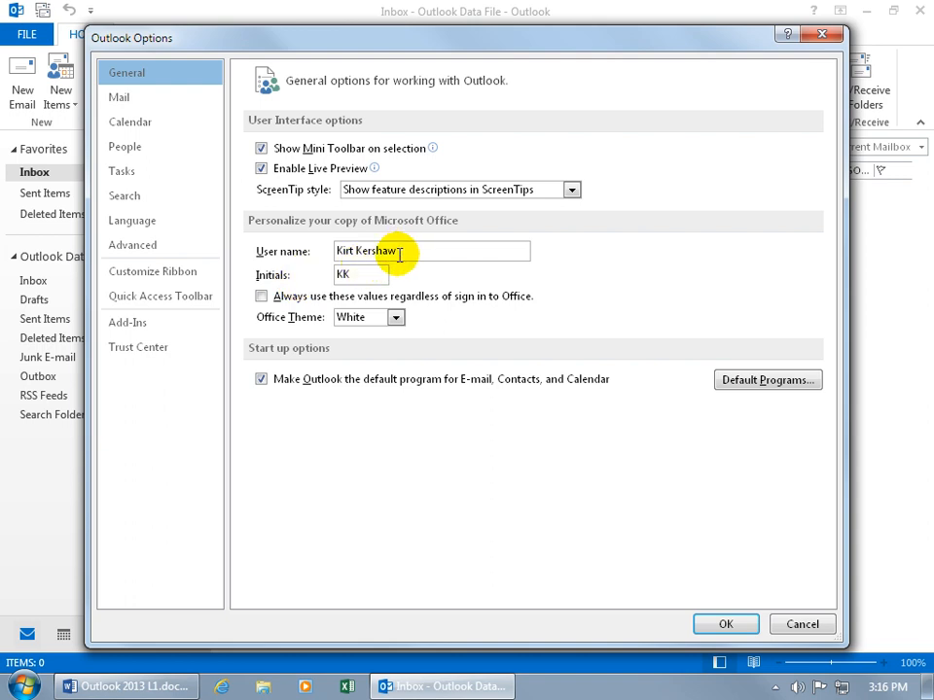
mouse_move(444, 237)
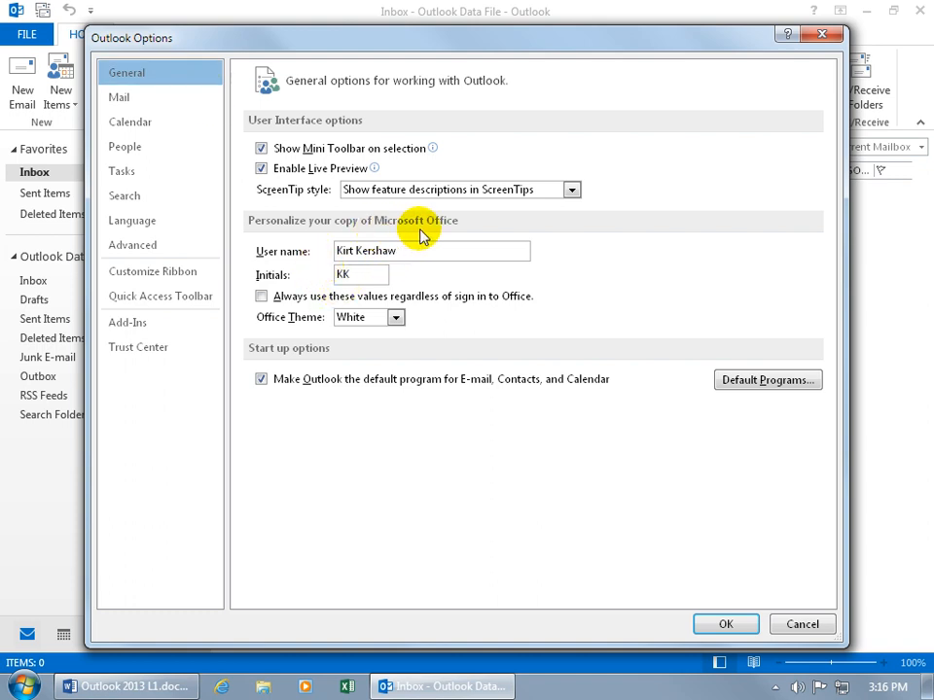
mouse_move(449, 238)
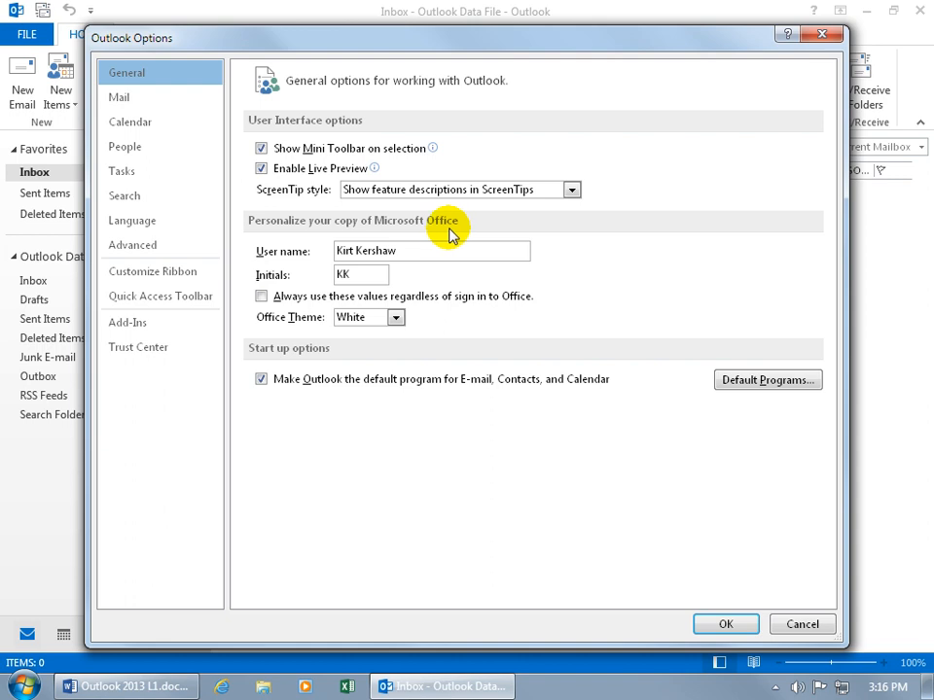
mouse_move(424, 249)
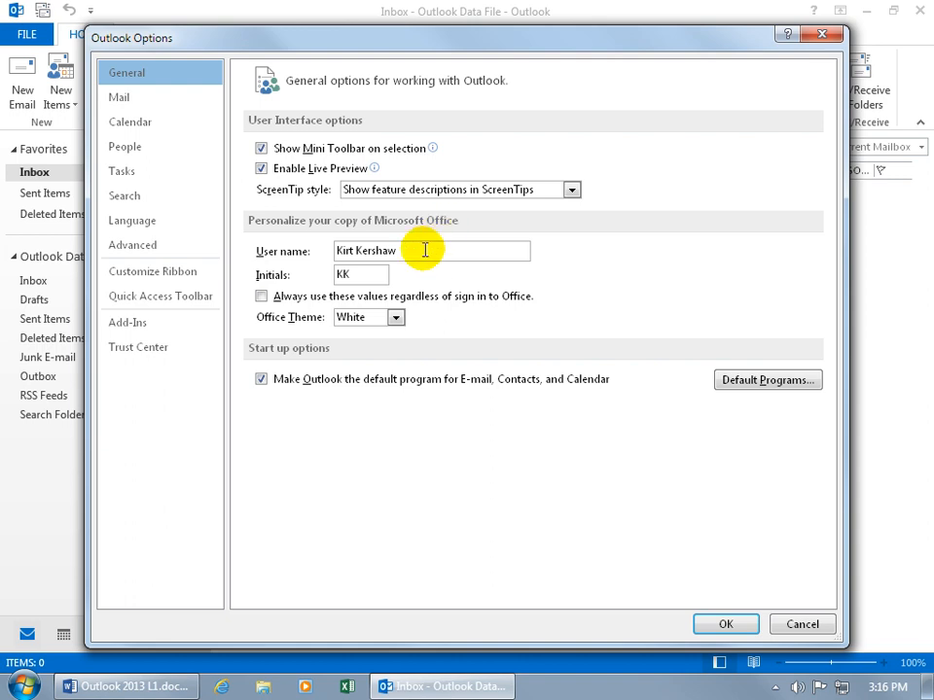
mouse_move(424, 238)
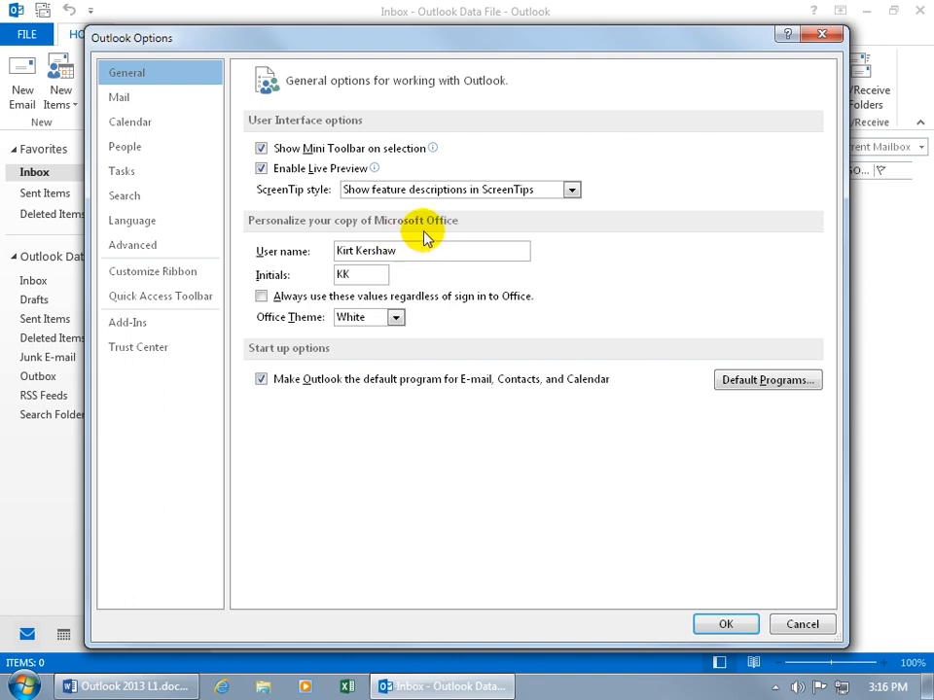
mouse_move(468, 237)
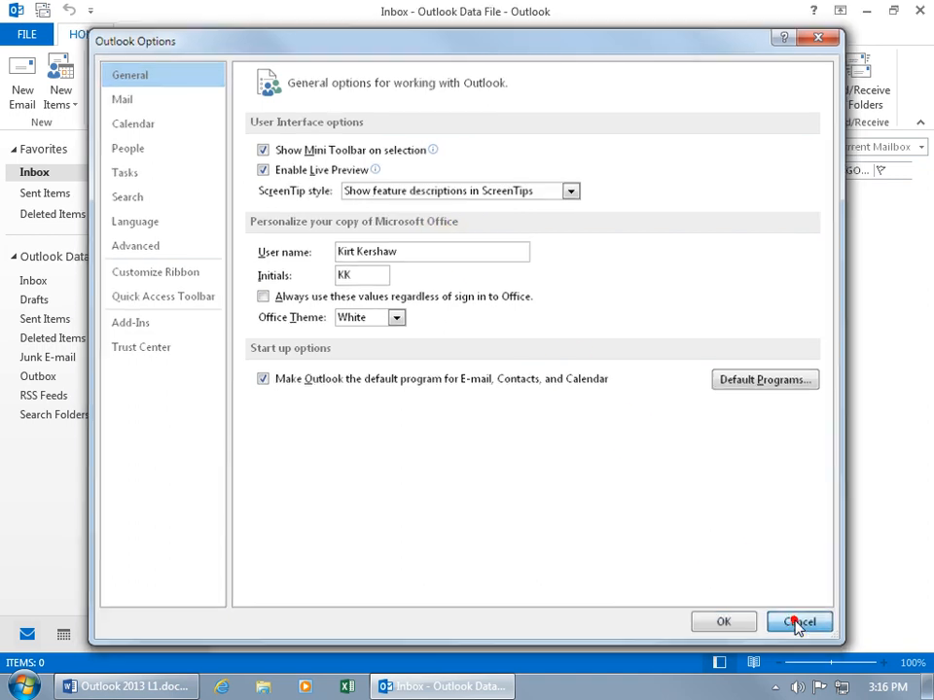
Cancel Outlook Options unchanged and show the Sent Items messages
left_click(798, 622)
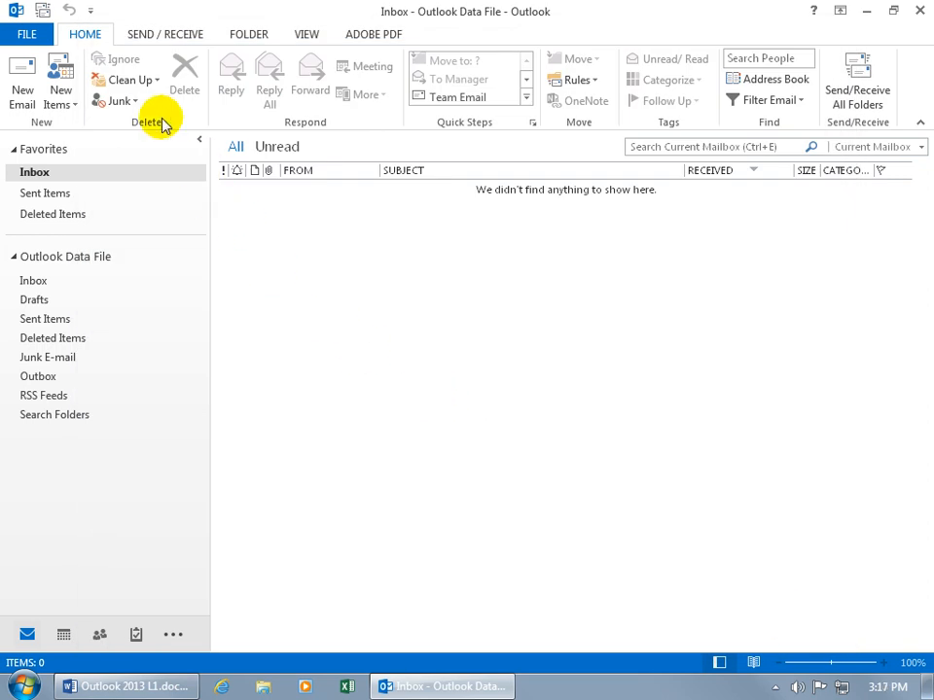
mouse_move(173, 192)
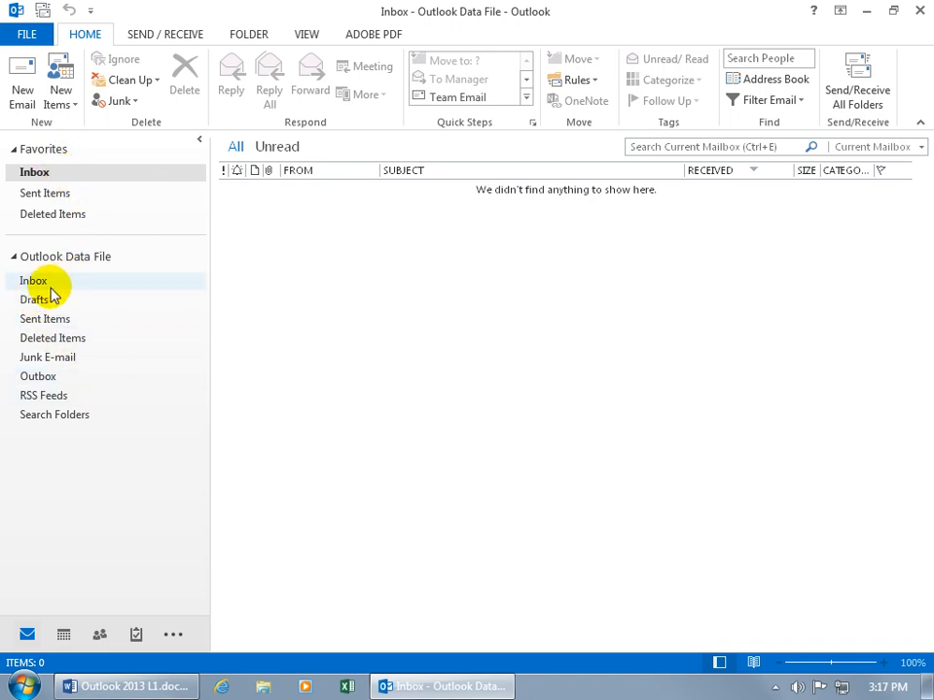
left_click(47, 319)
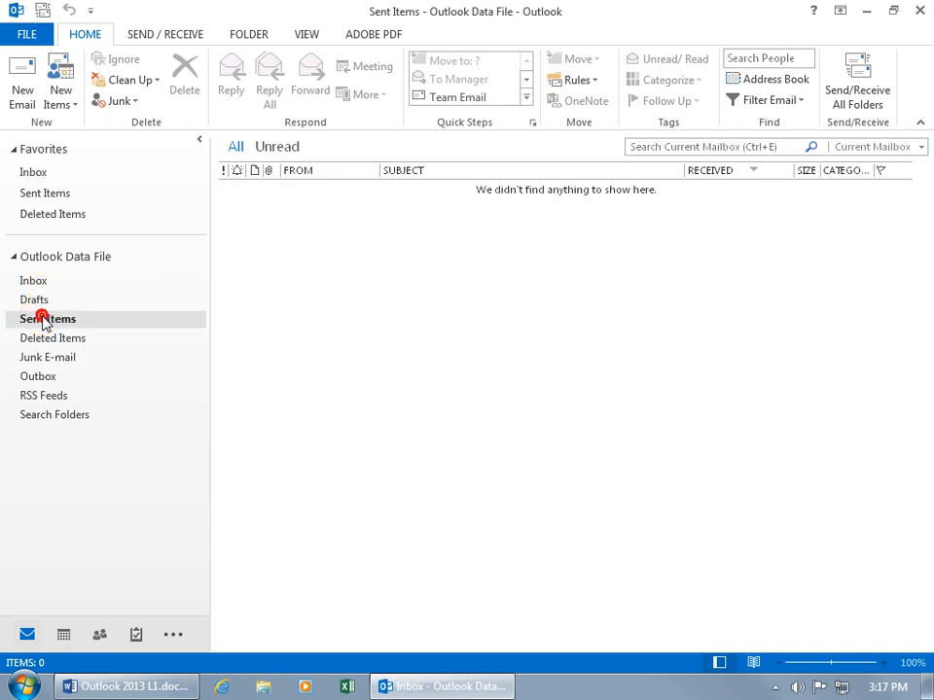
left_click(46, 319)
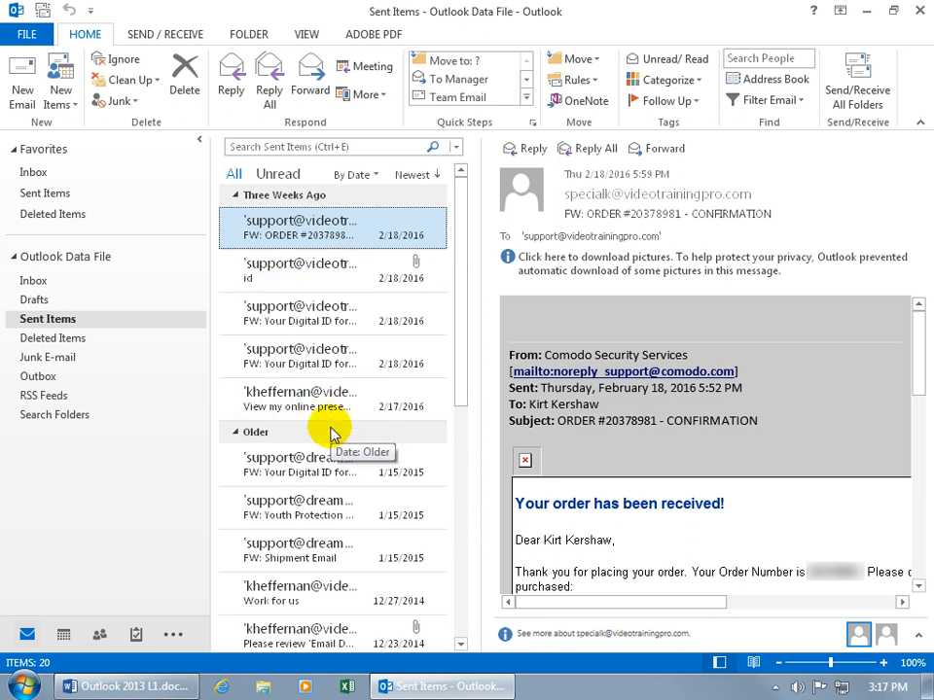
mouse_move(335, 435)
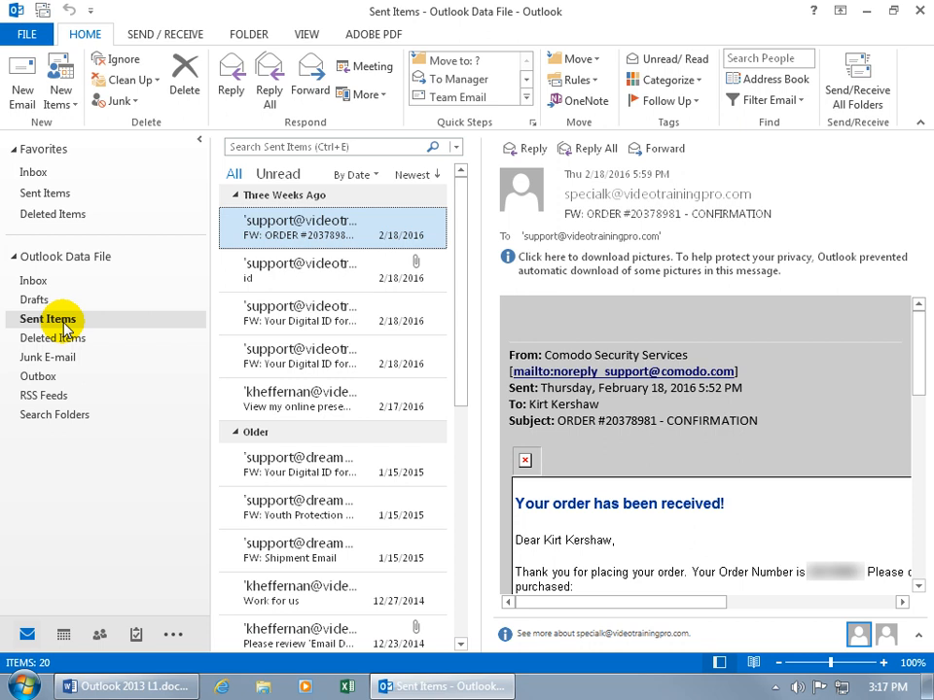
mouse_move(97, 326)
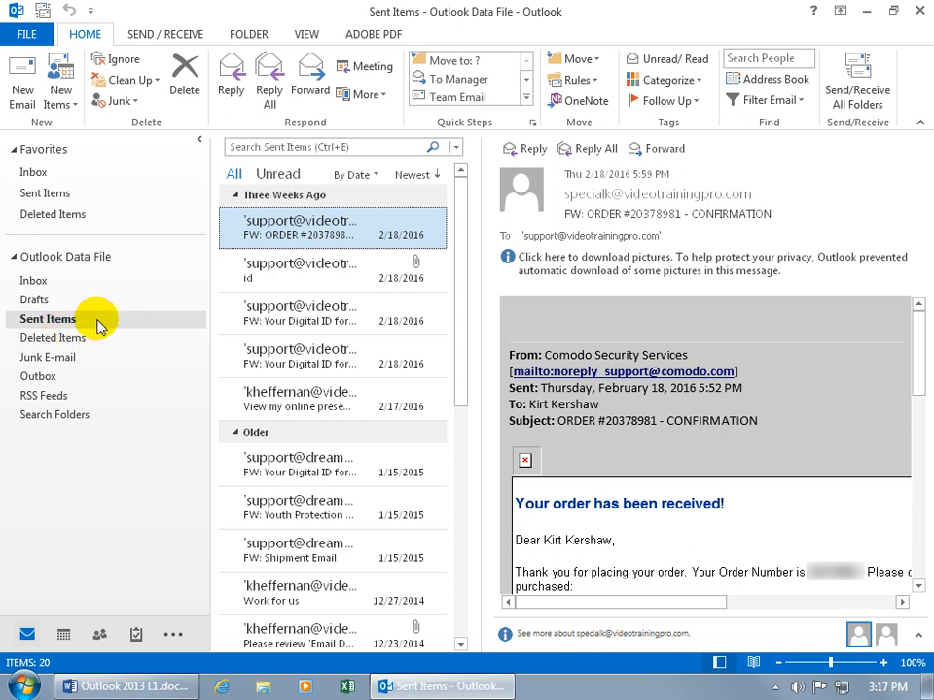
mouse_move(35, 280)
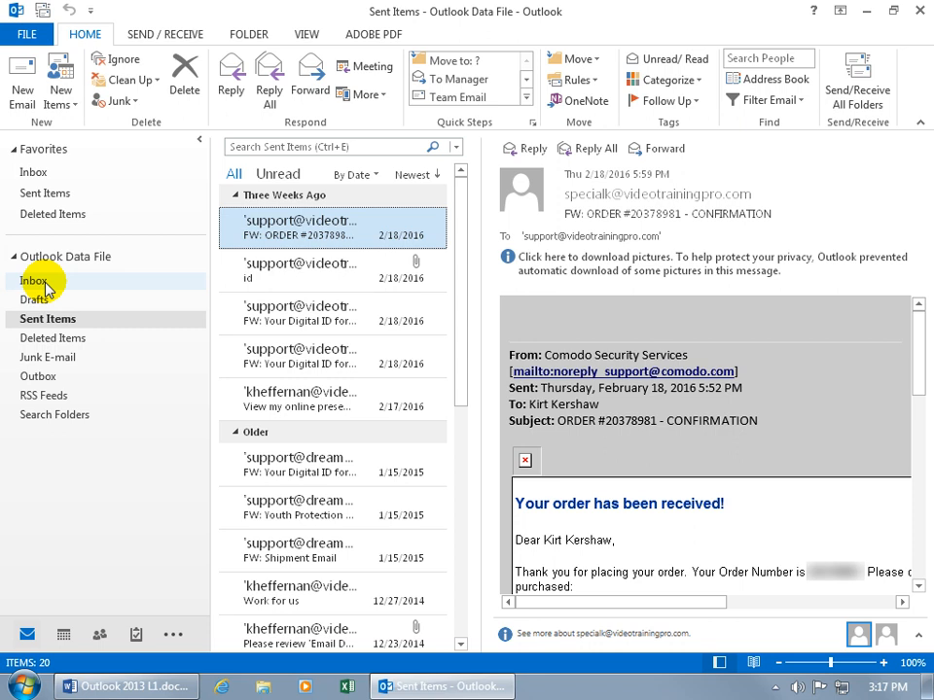
left_click(35, 280)
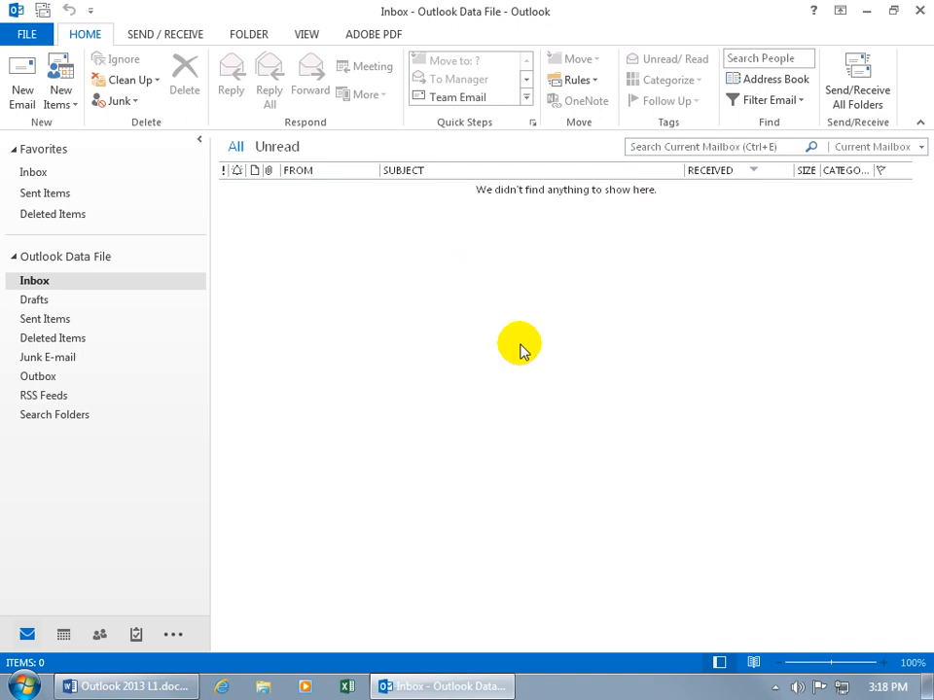
mouse_move(352, 190)
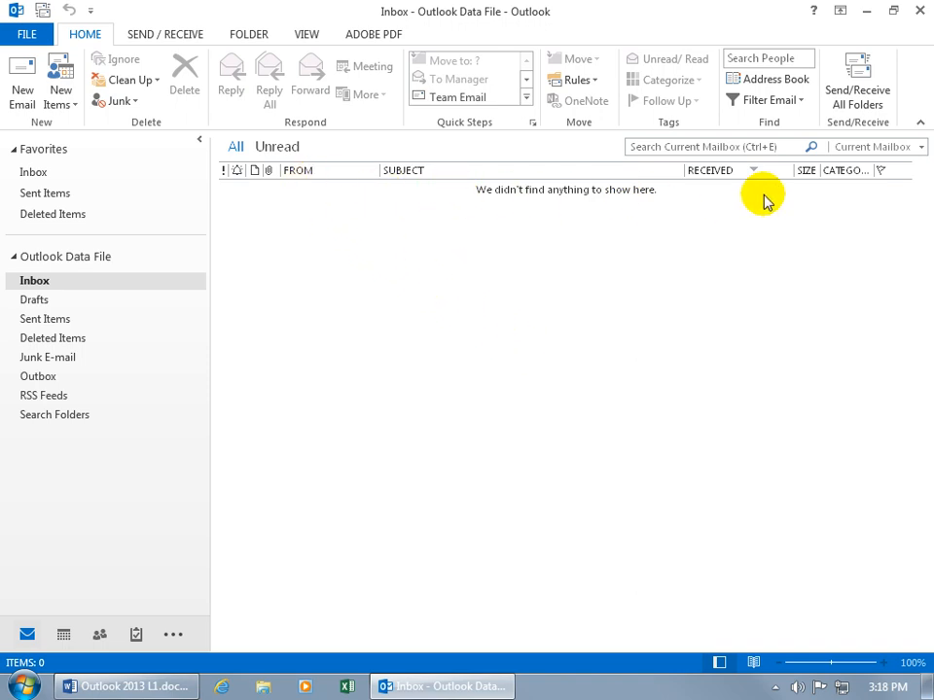
mouse_move(202, 537)
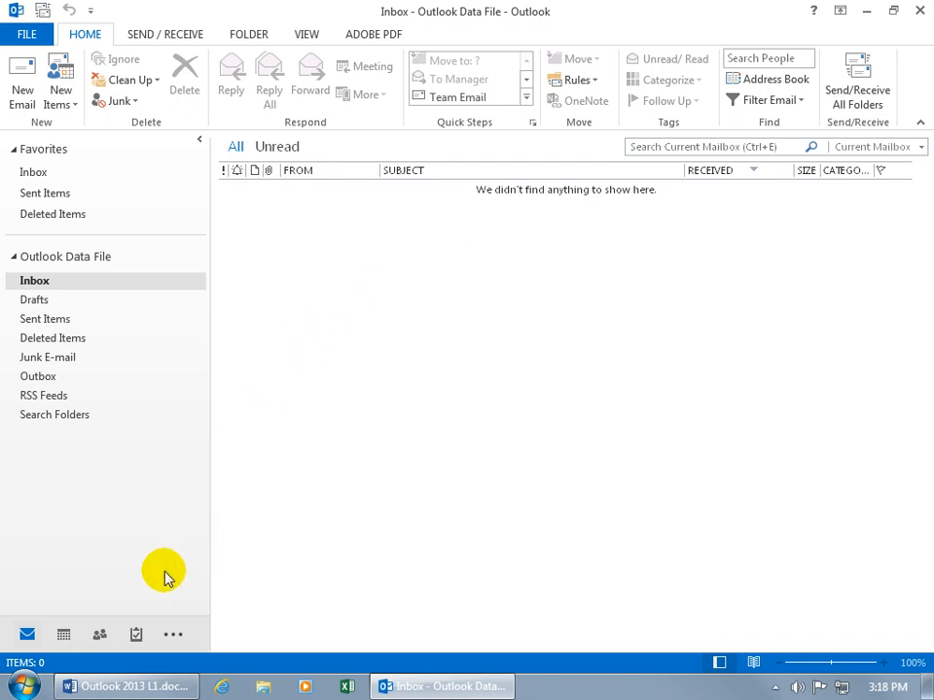
Peek at the March 2016 calendar and People favourites from Mail, then reopen the calendar peek
left_click(63, 635)
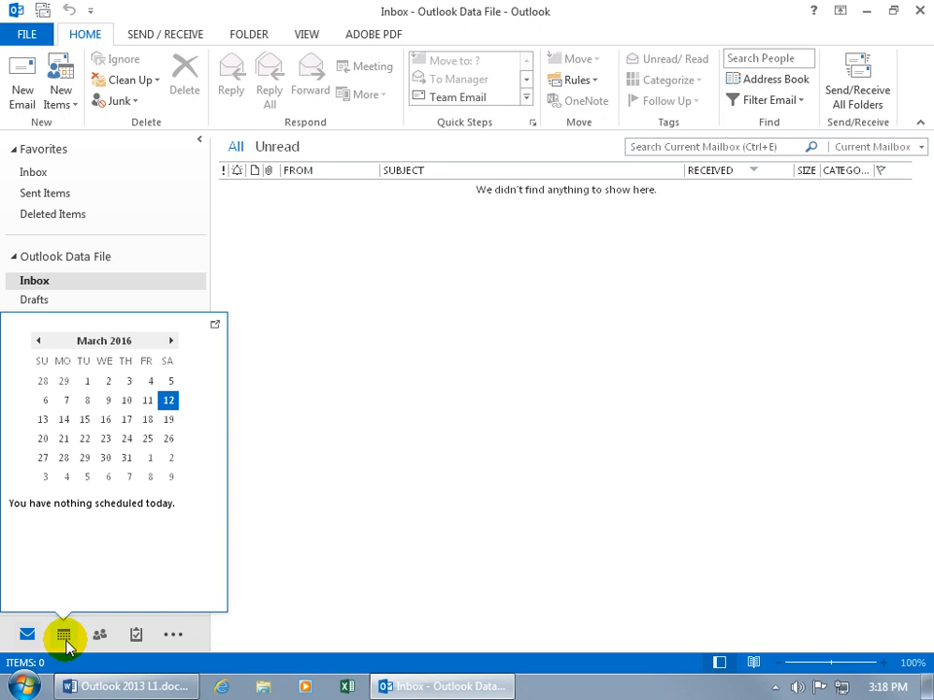
mouse_move(89, 533)
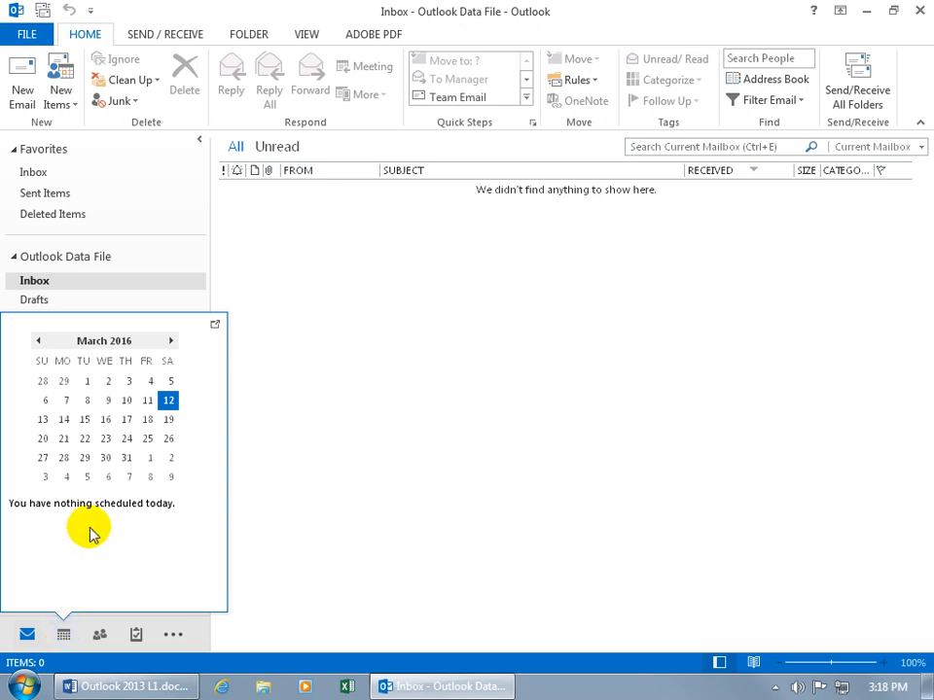
left_click(99, 634)
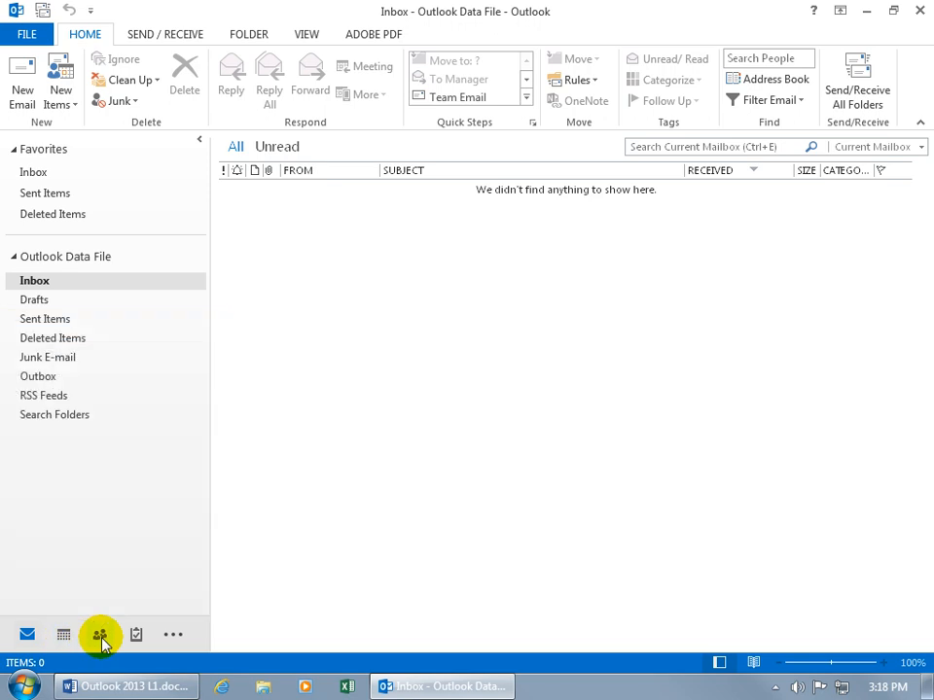
left_click(102, 634)
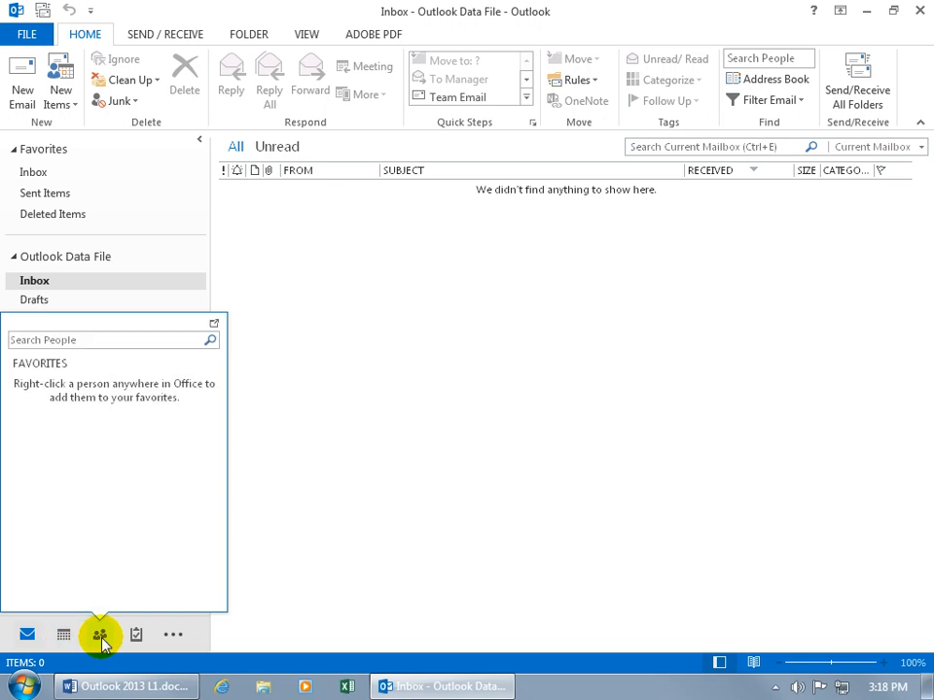
left_click(28, 634)
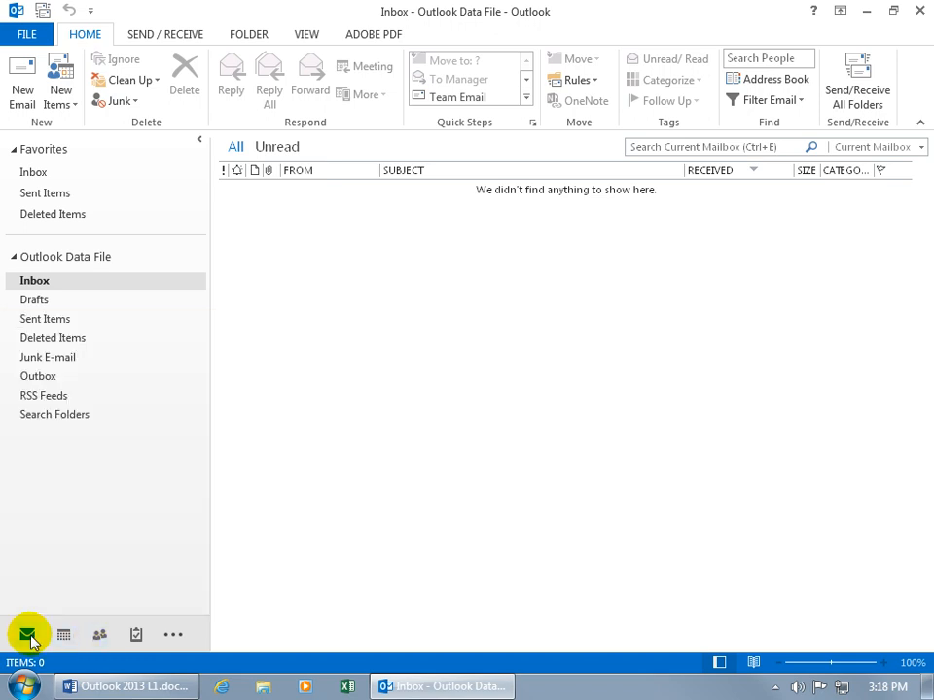
left_click(64, 634)
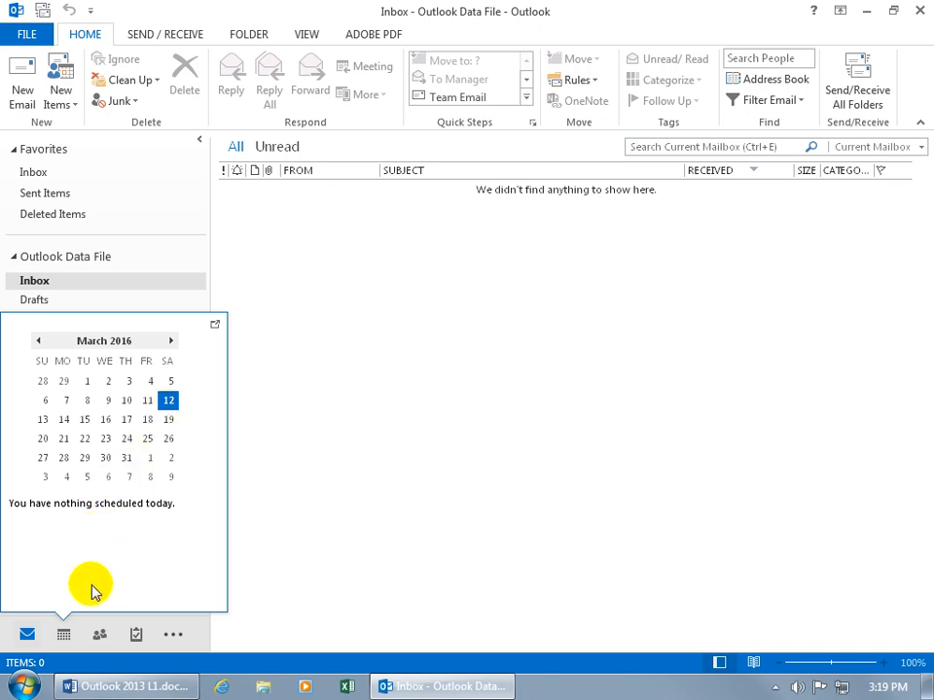
left_click(97, 634)
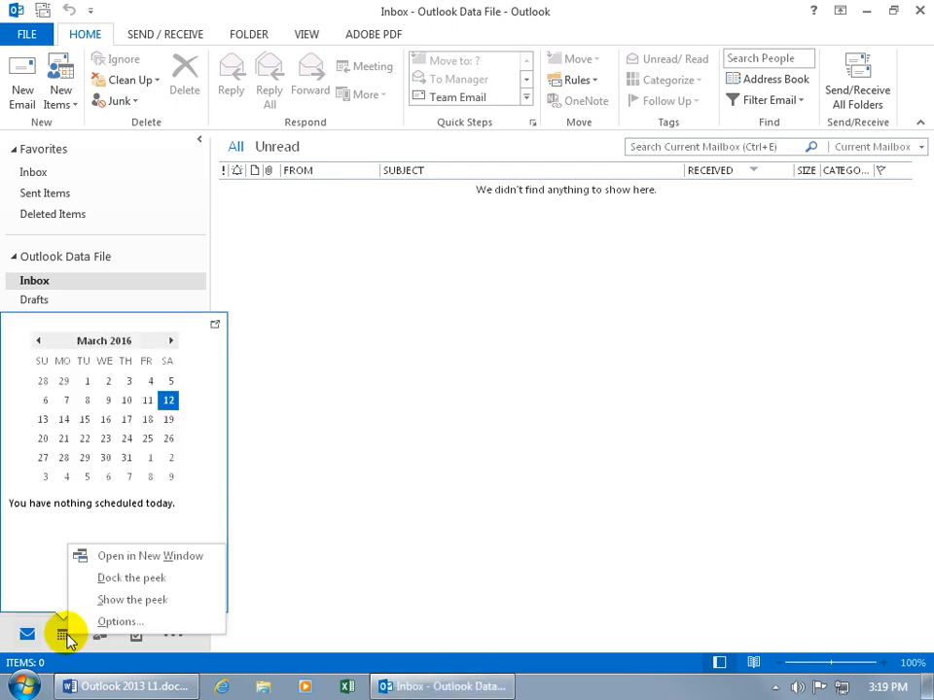
mouse_move(133, 599)
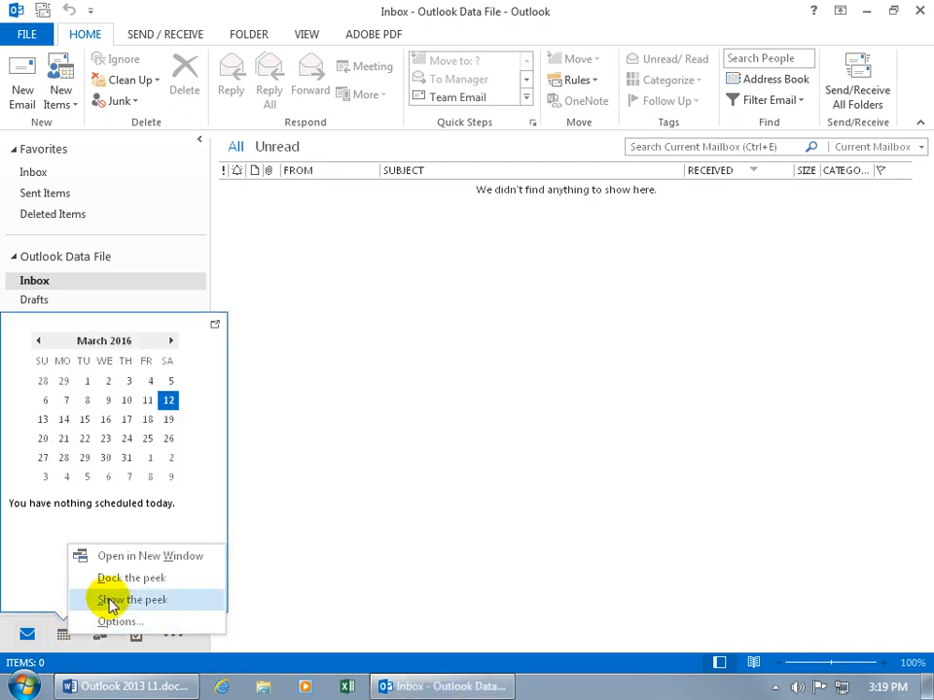
mouse_move(132, 578)
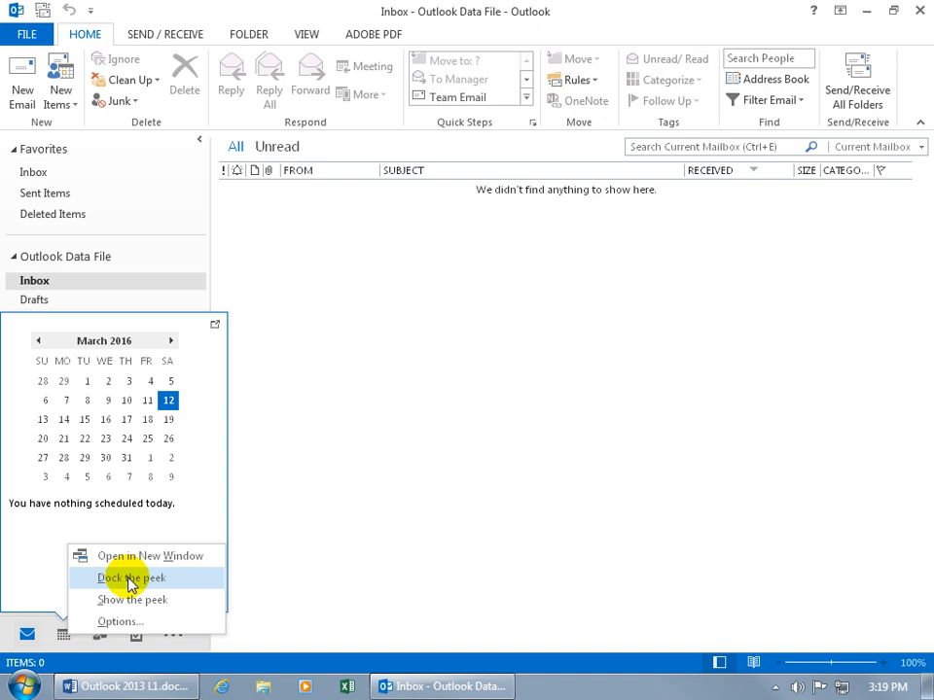
mouse_move(105, 599)
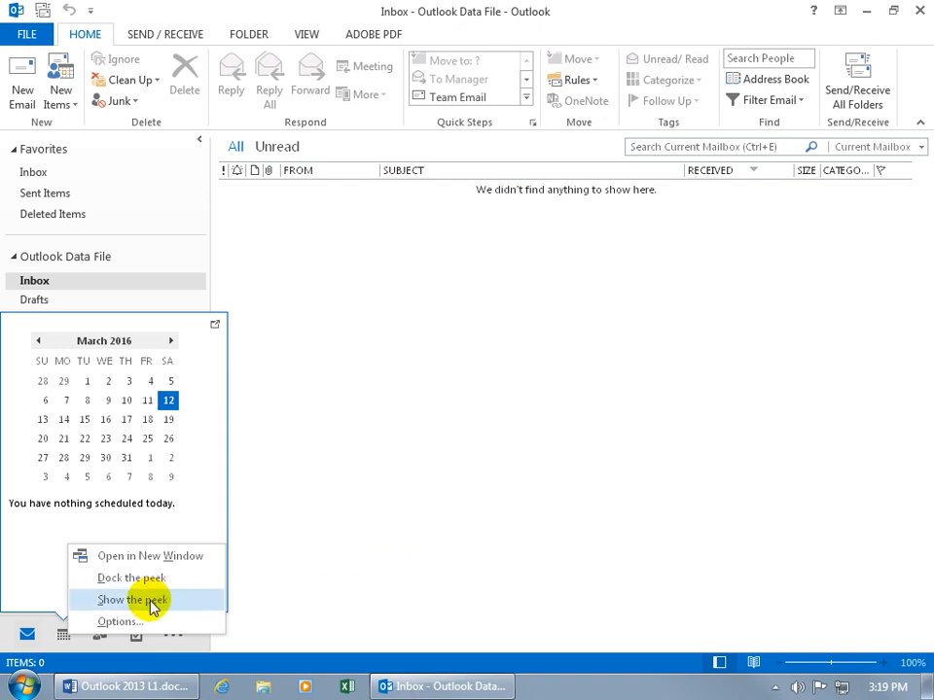
left_click(131, 599)
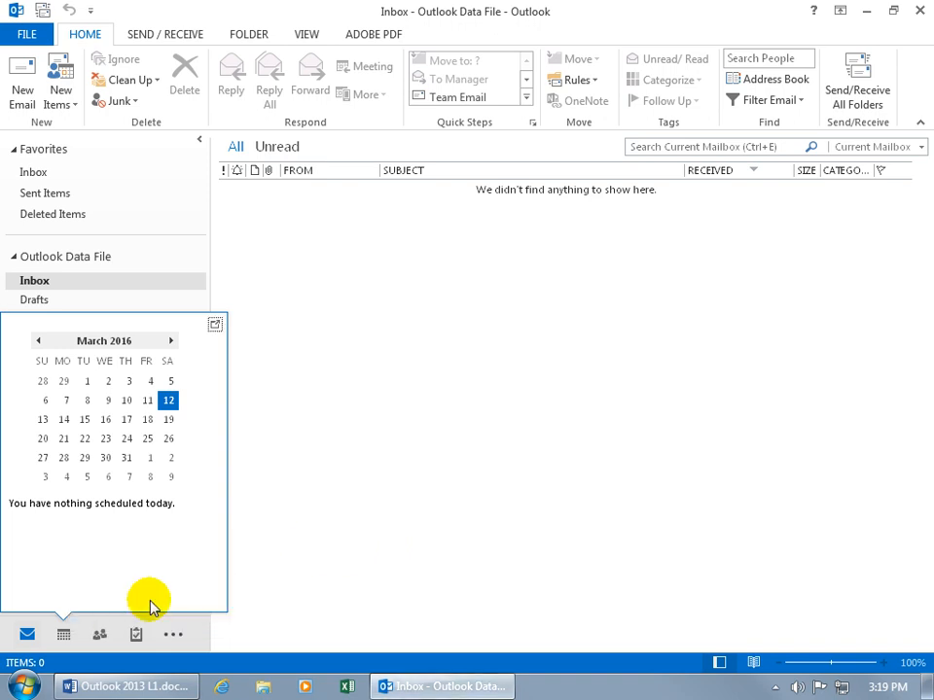
mouse_move(685, 206)
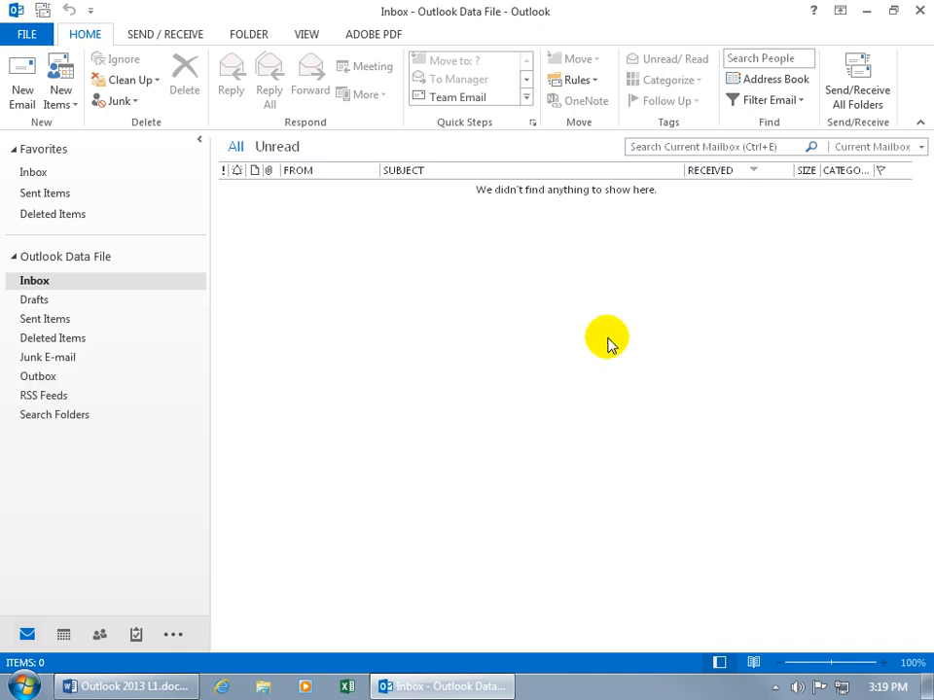
mouse_move(245, 280)
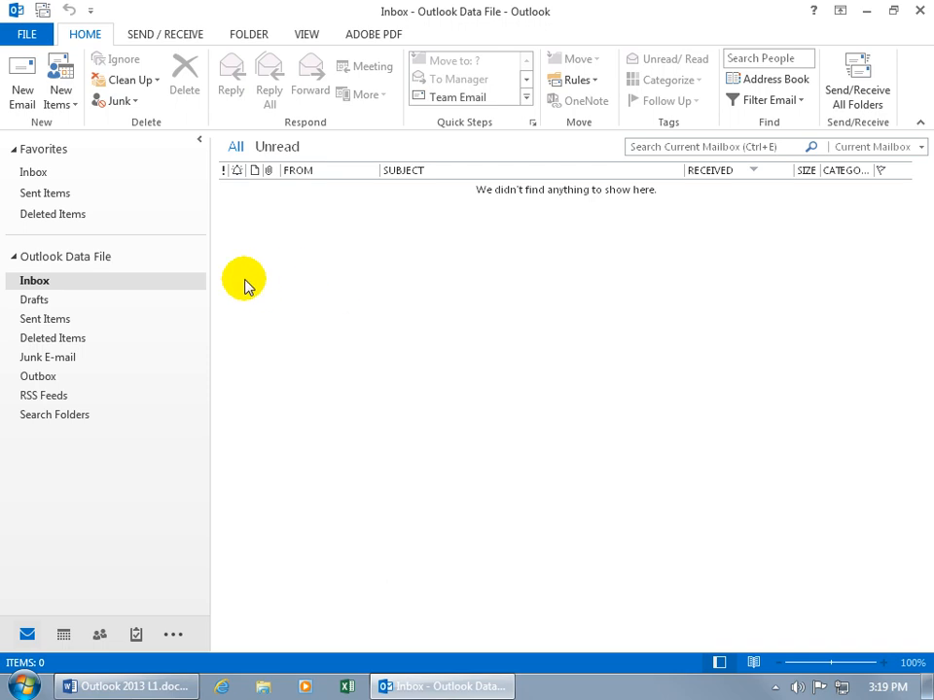
mouse_move(184, 370)
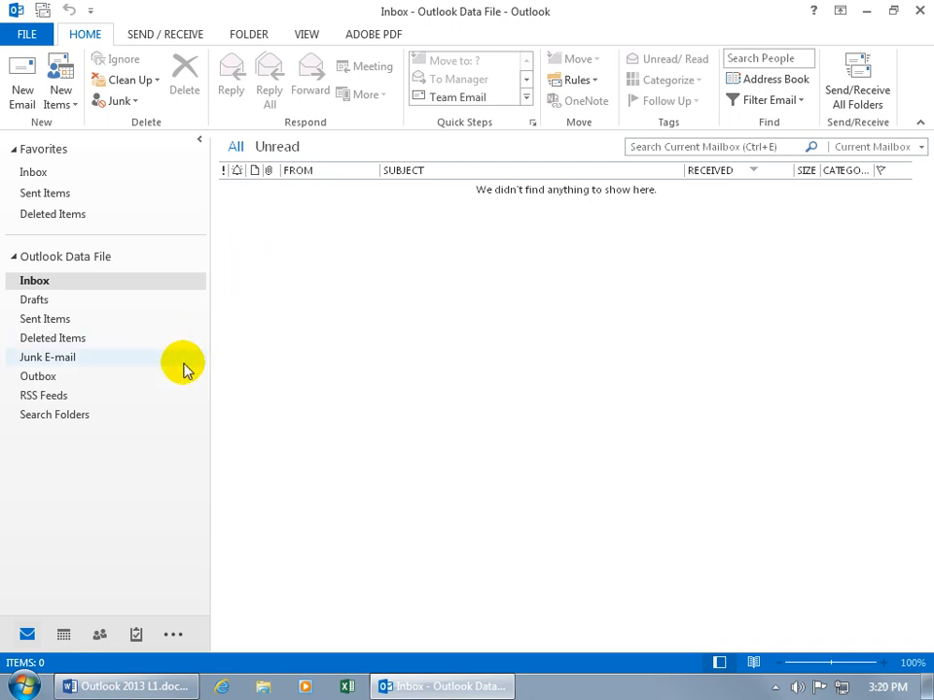
mouse_move(134, 476)
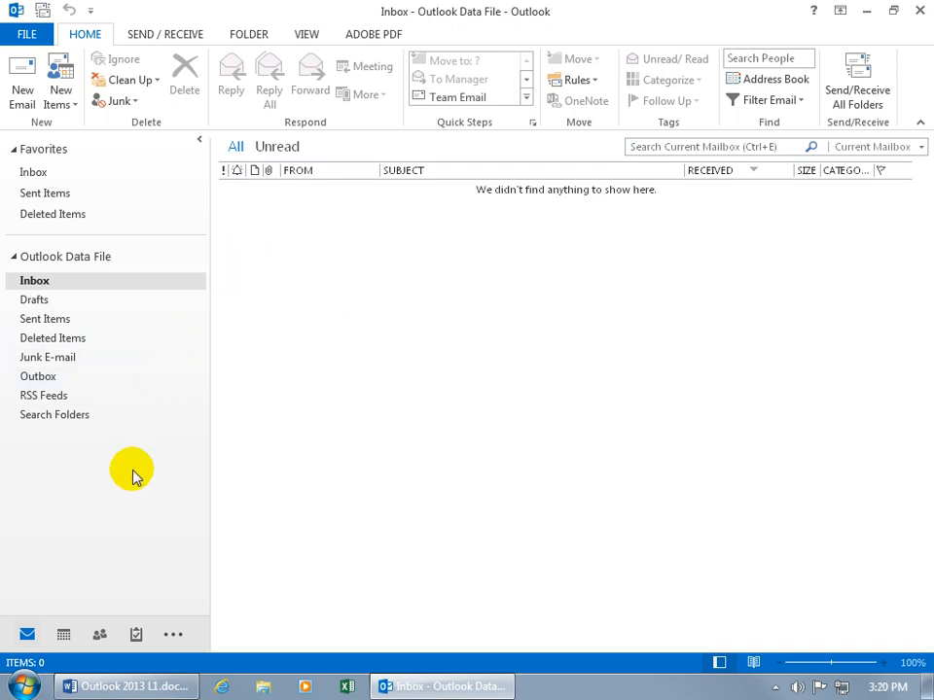
left_click(62, 634)
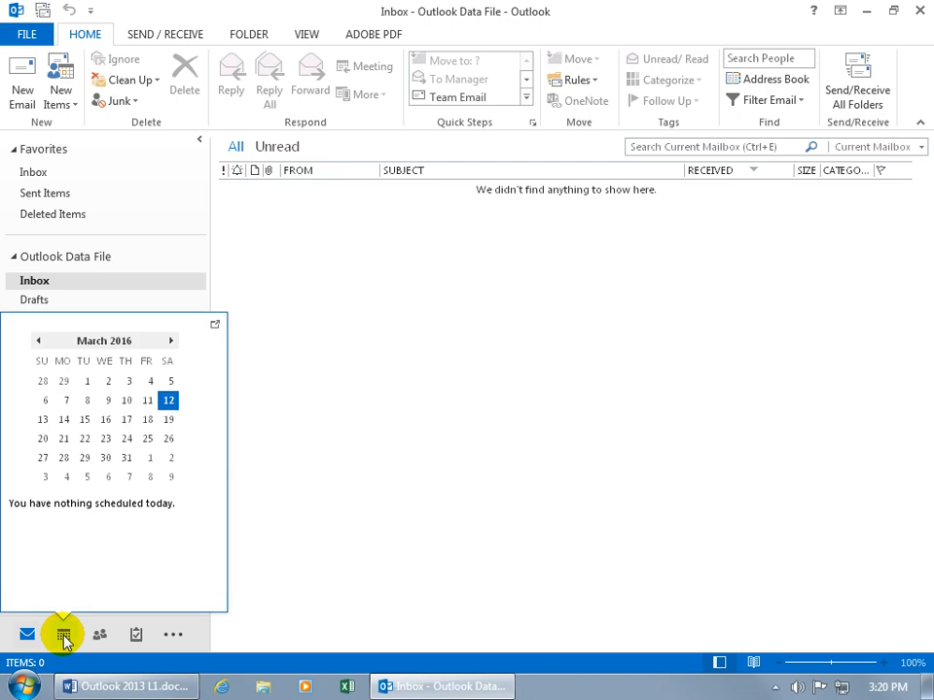
right_click(63, 634)
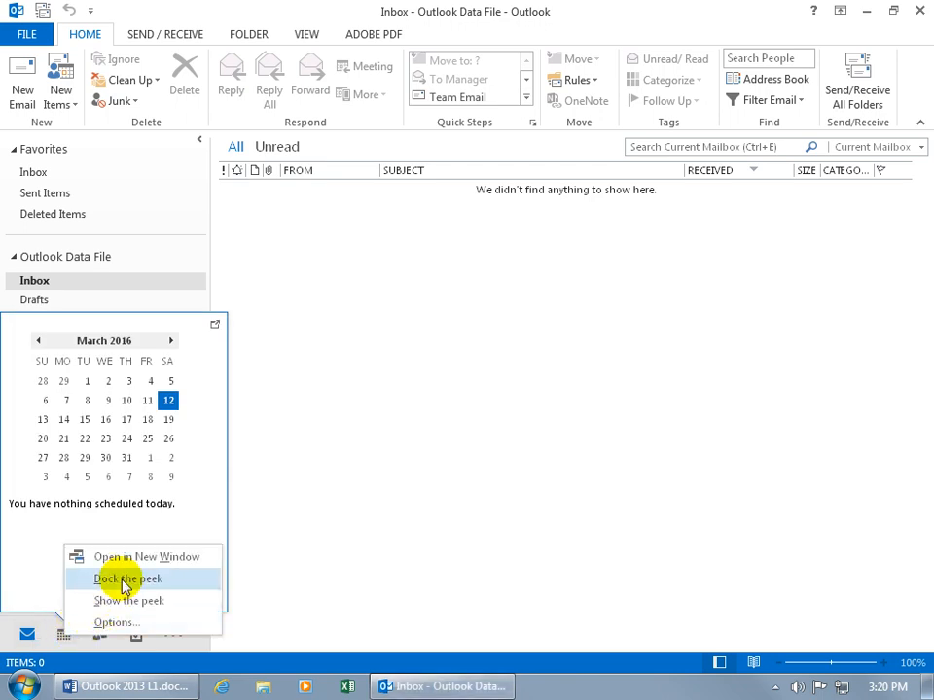
left_click(128, 580)
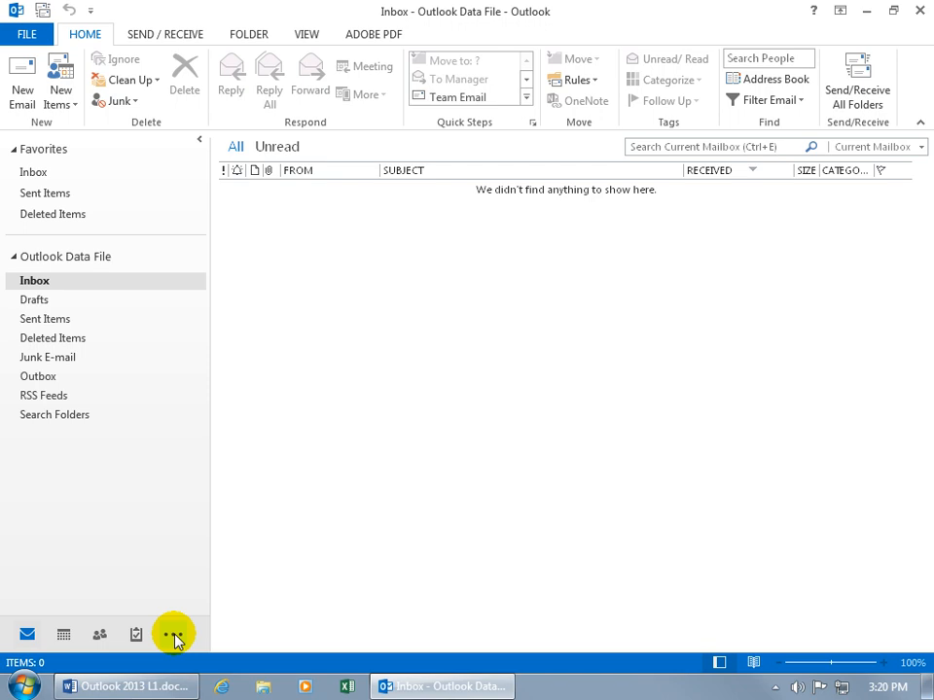
left_click(173, 634)
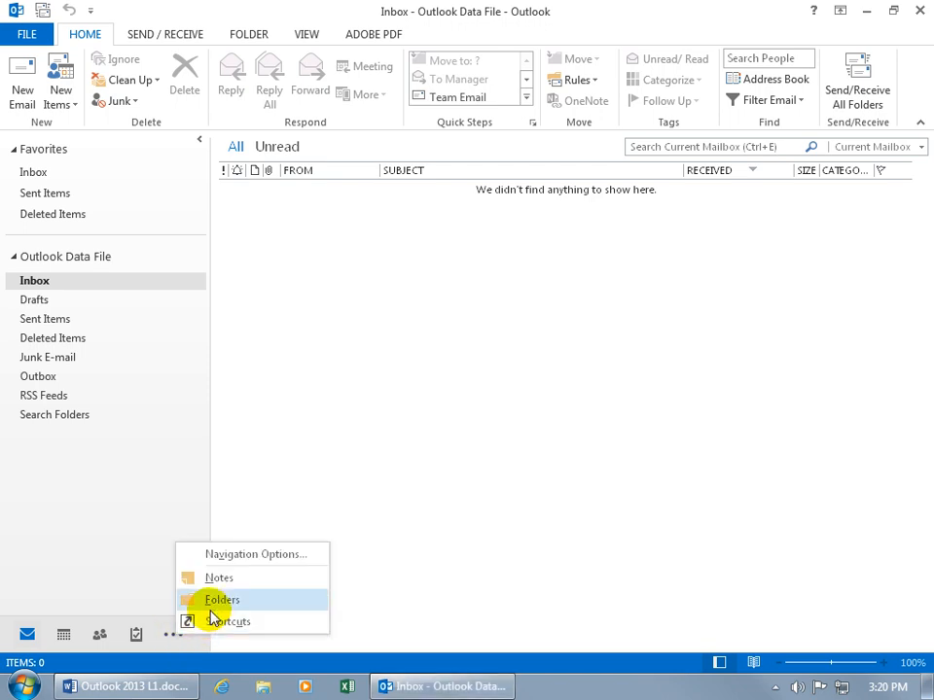
mouse_move(233, 552)
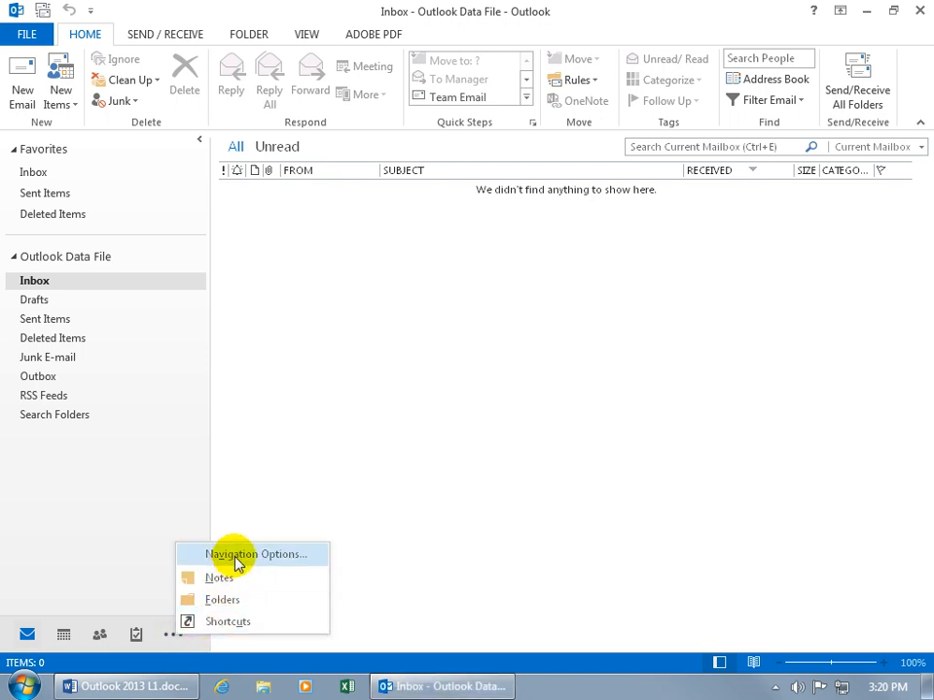
mouse_move(129, 541)
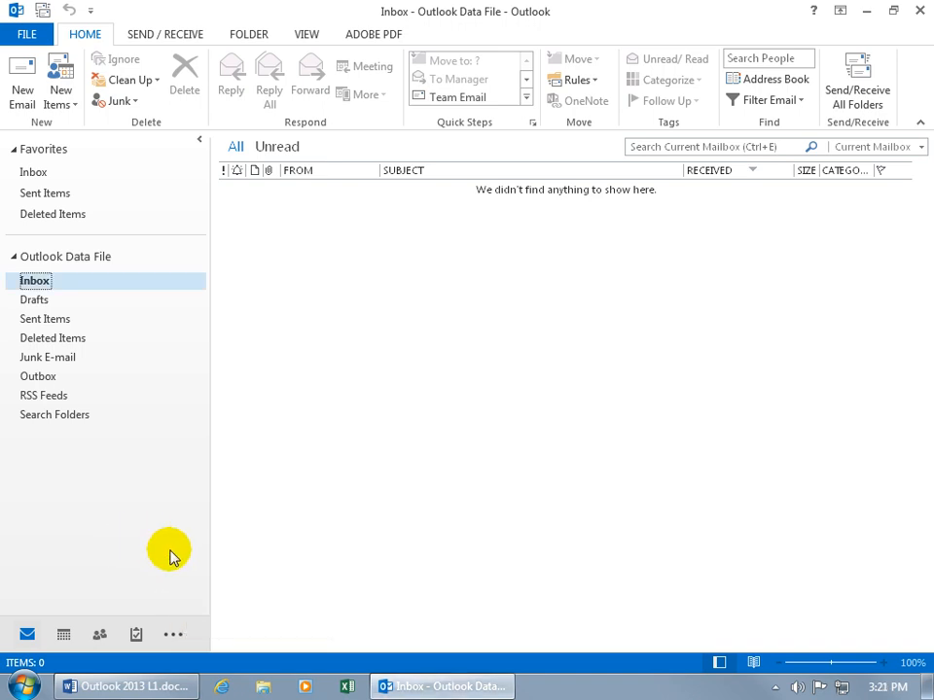
mouse_move(105, 669)
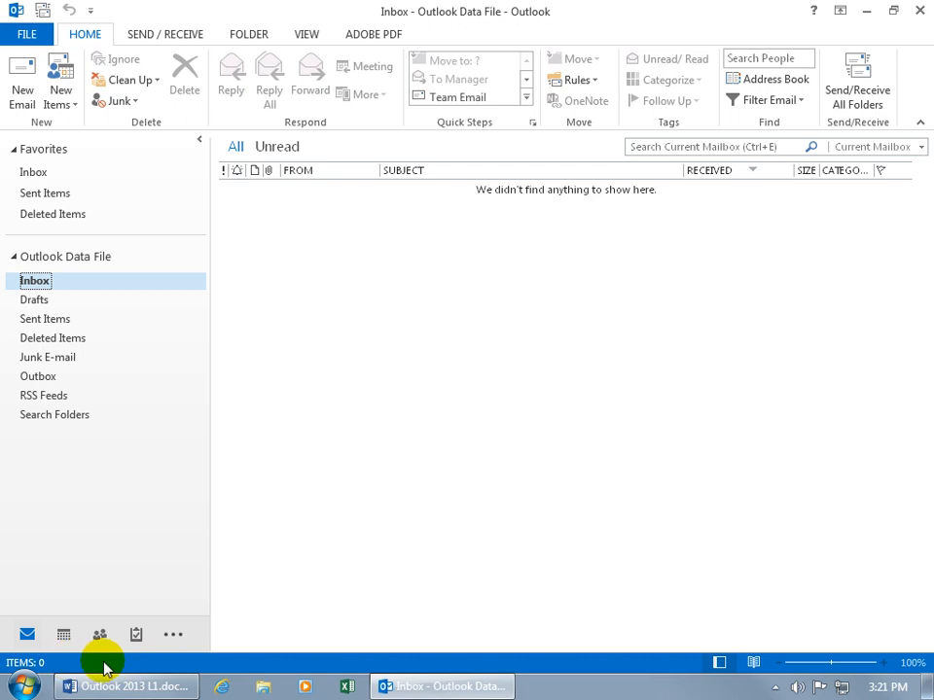
mouse_move(43, 661)
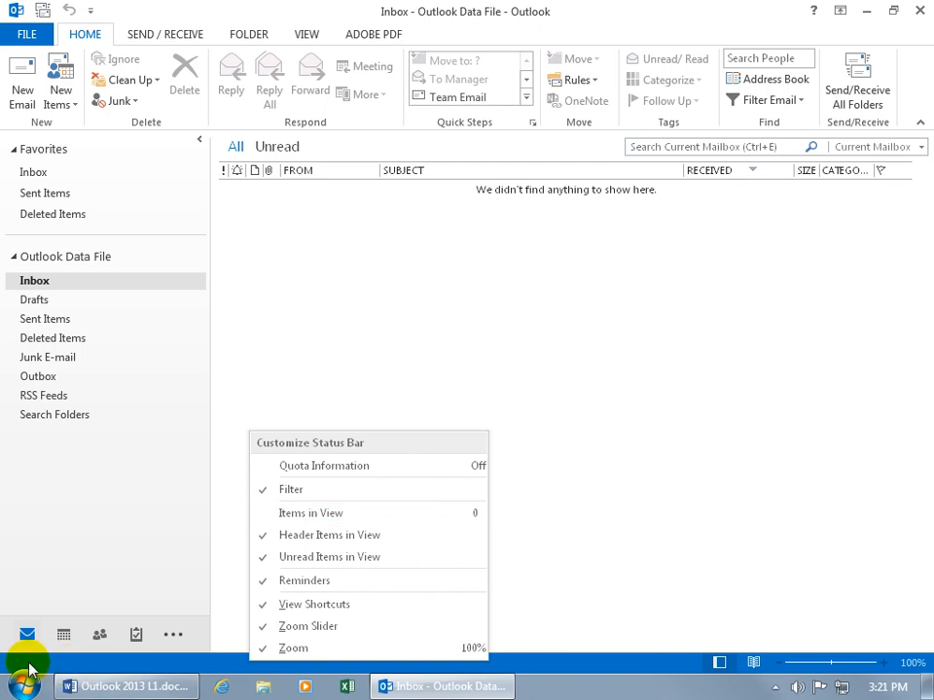
left_click(312, 514)
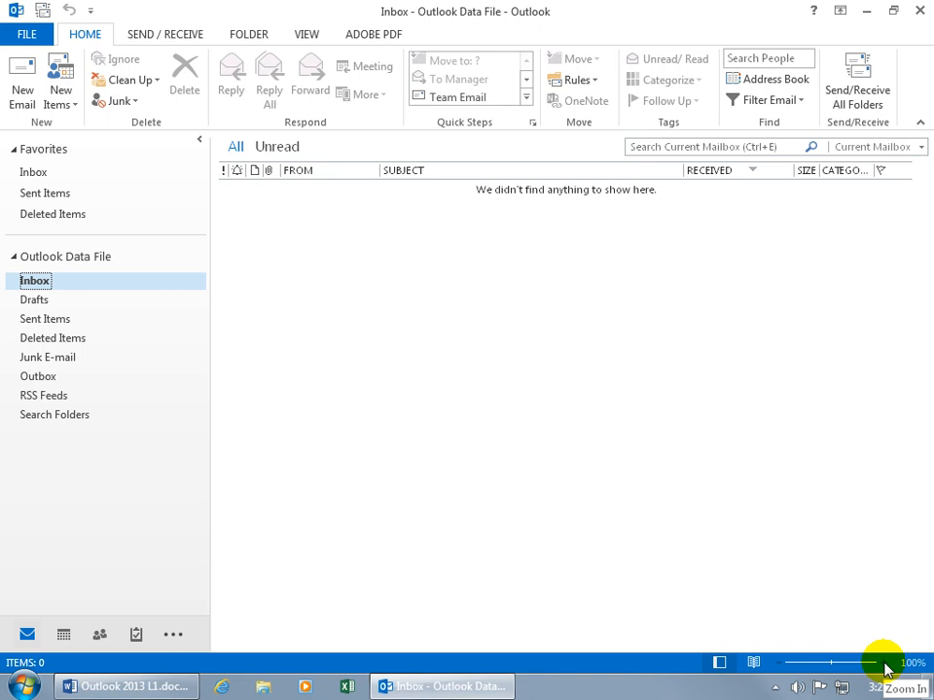
mouse_move(587, 364)
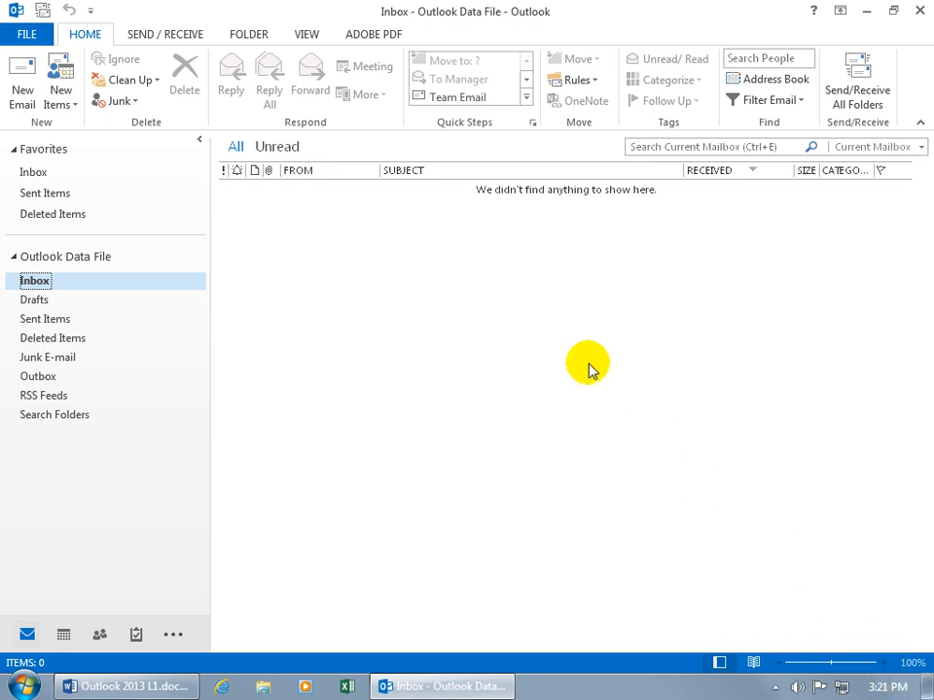
mouse_move(846, 651)
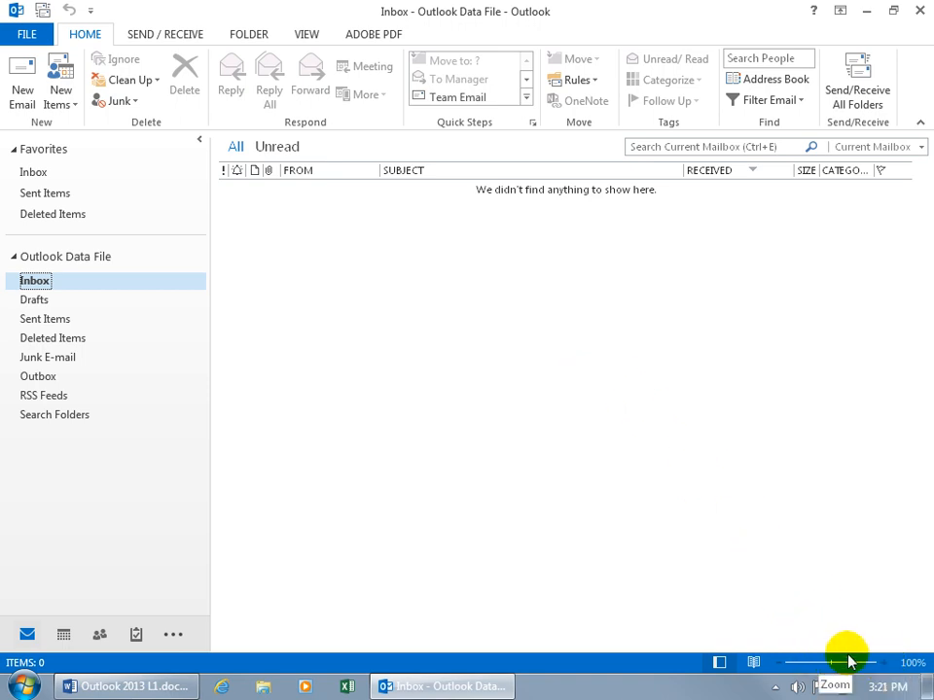